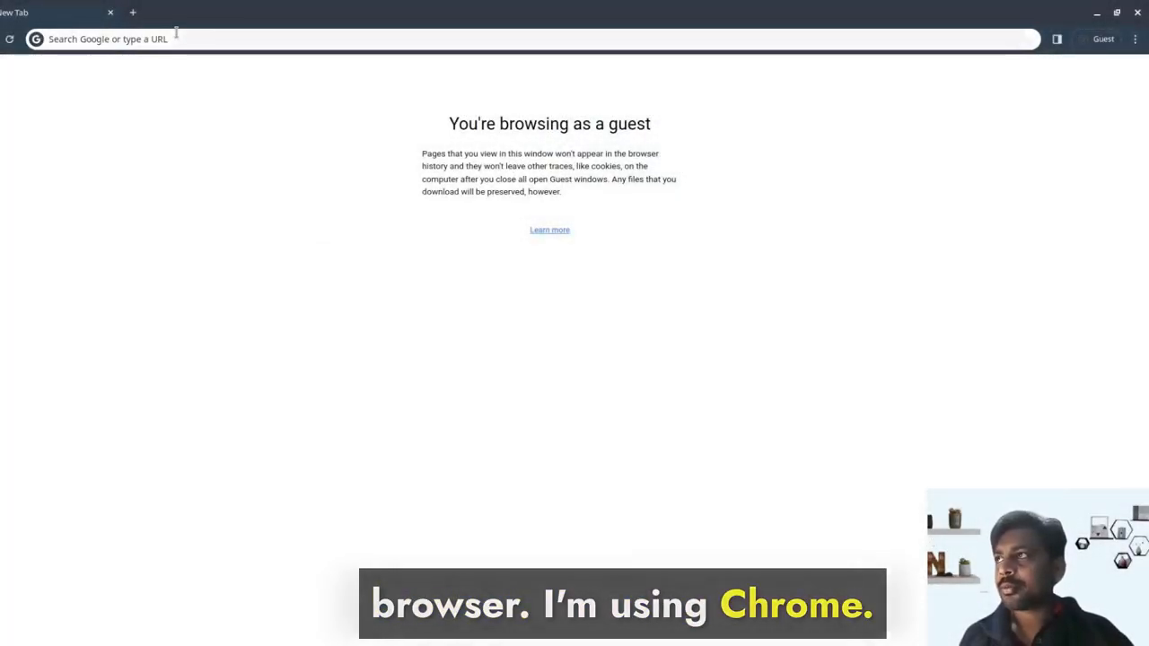
Step: Enter scriptchess.com in Chrome's address bar to load the ScriptChess homepage
type("scriptchess.com")
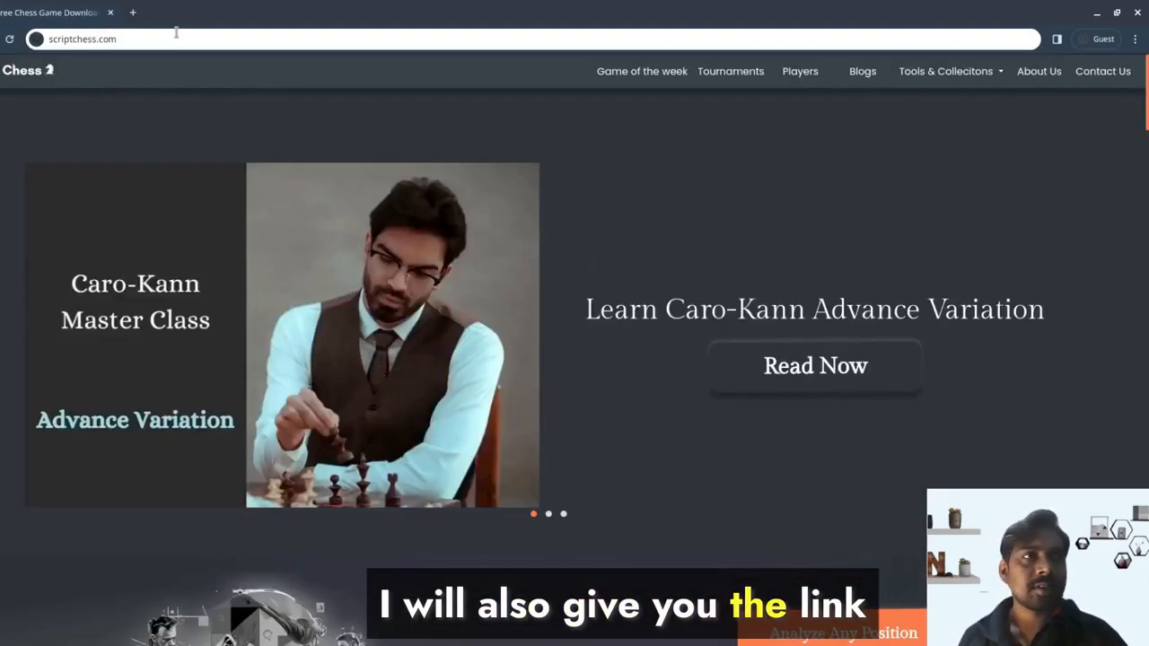
mouse_move(70, 90)
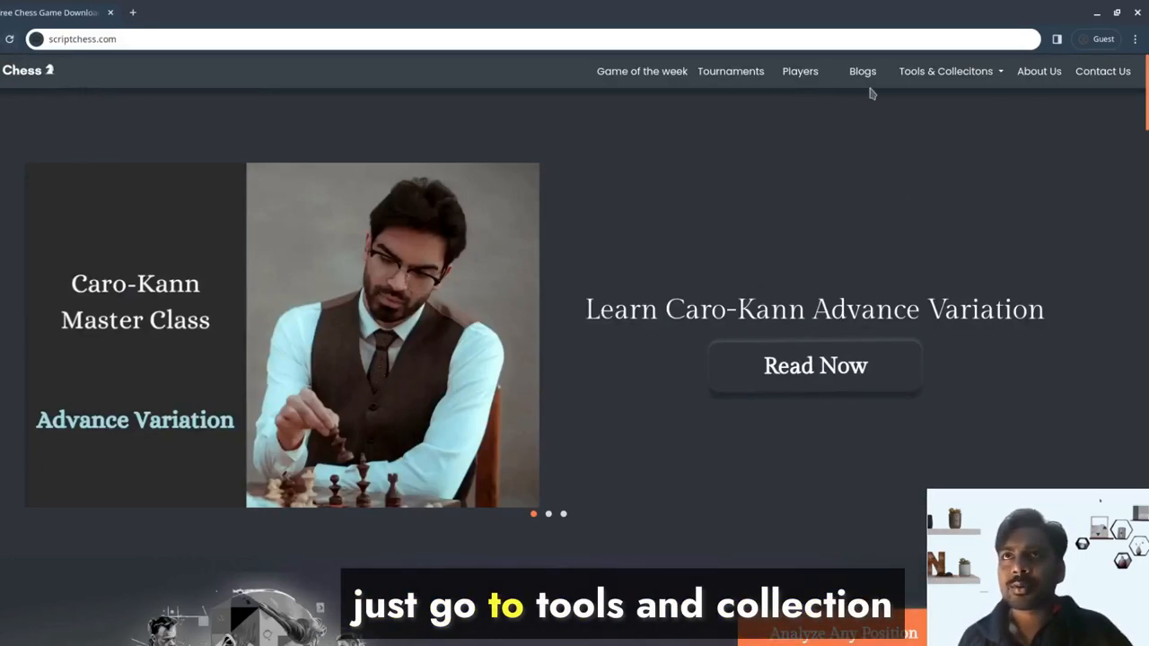
Step: Go to the Multiple Game Analyzer from the Tools & Collections menu
left_click(945, 71)
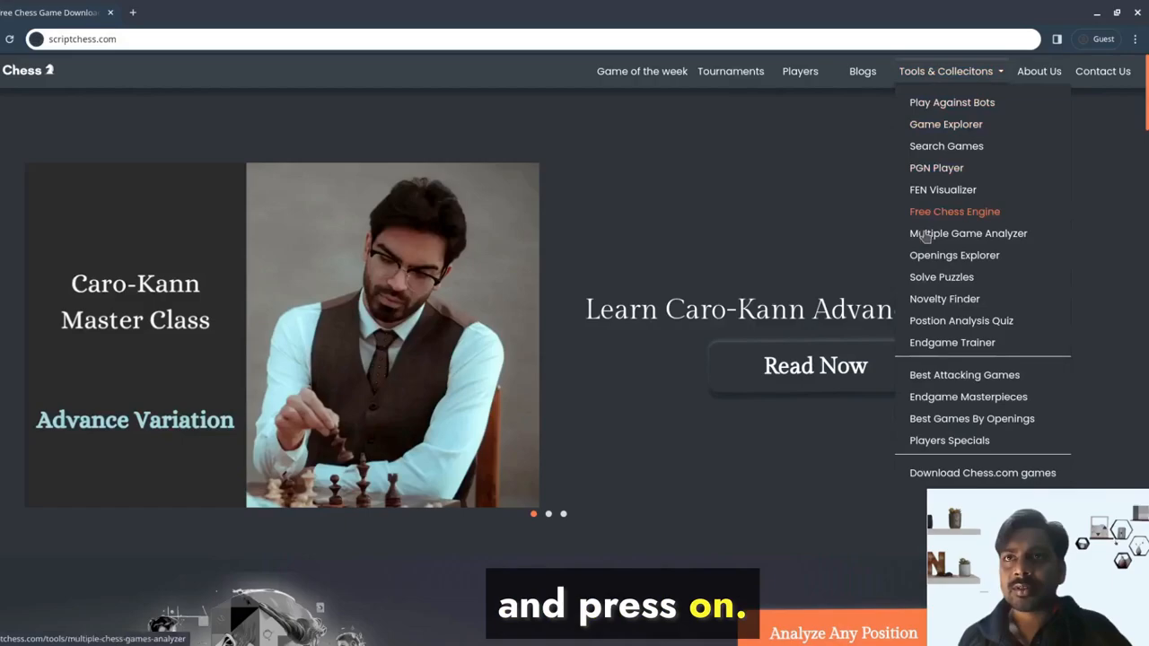
left_click(968, 234)
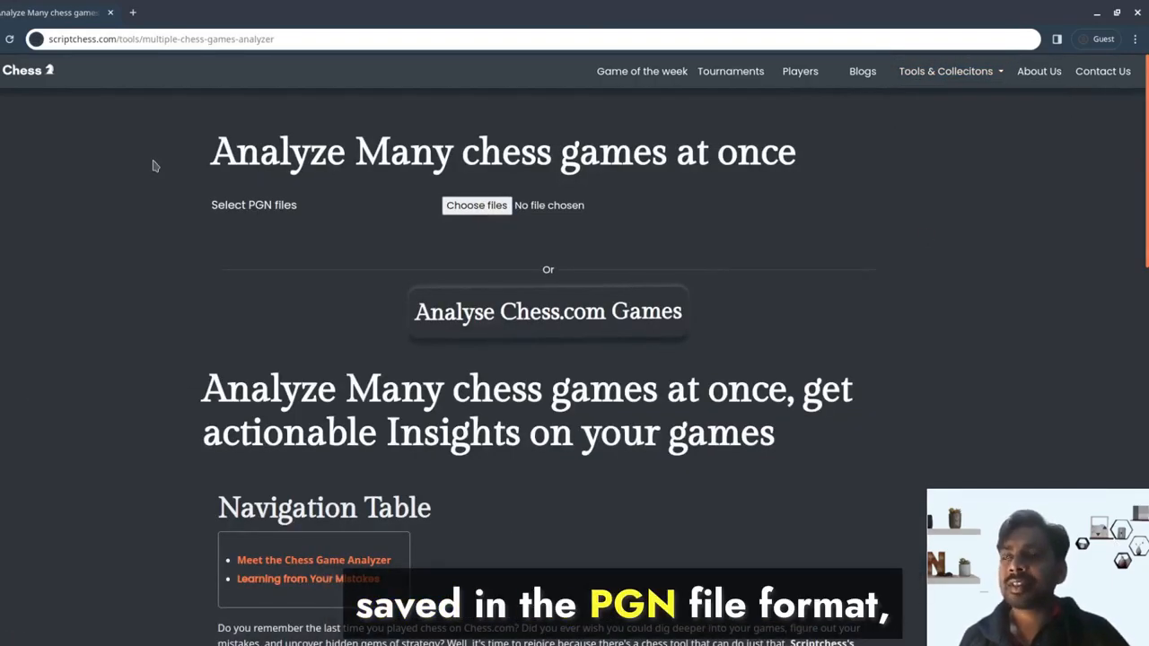
mouse_move(456, 200)
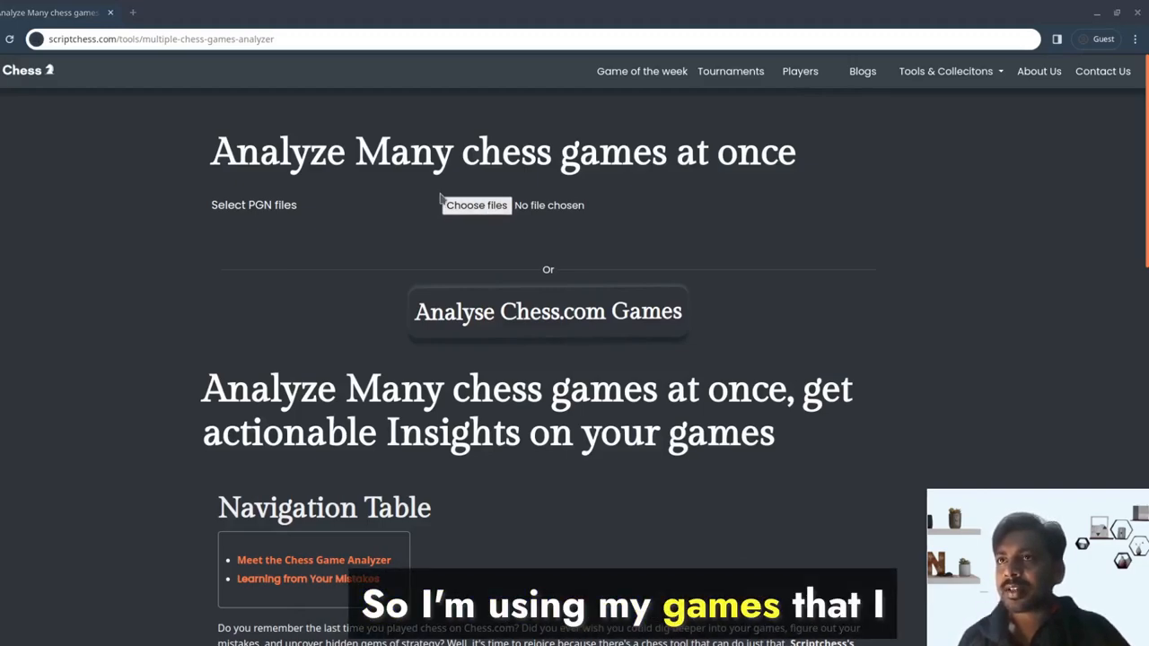
Step: Upload the lichess PGN games and submit player name 'muzzleplayer' to build the opening tree
left_click(475, 205)
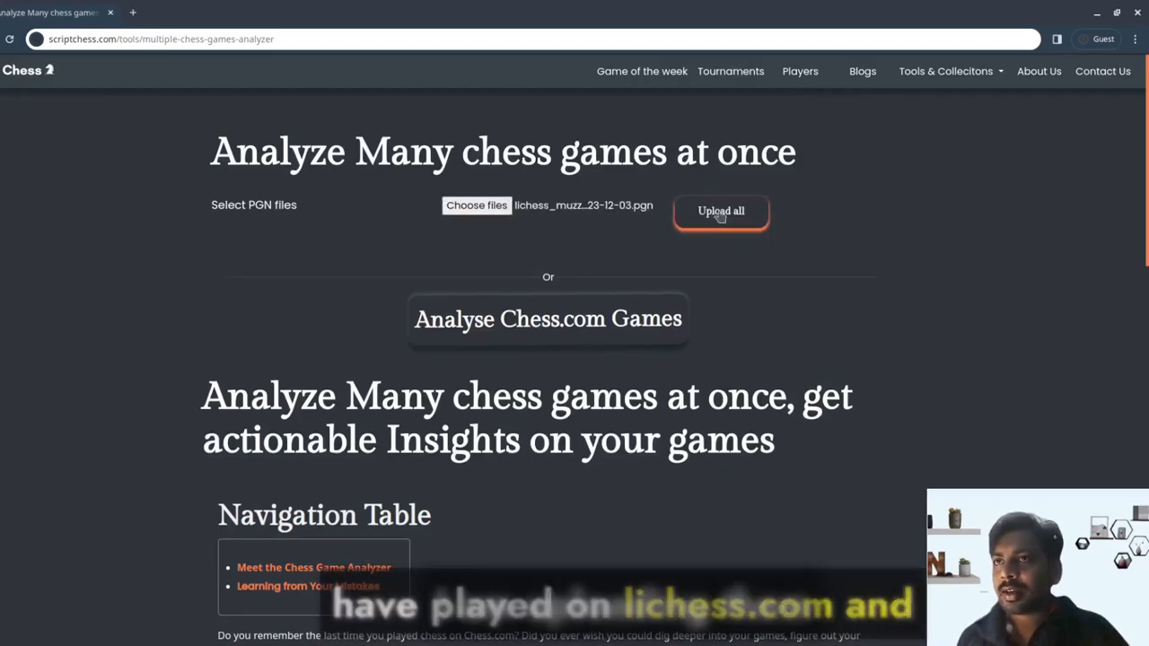
left_click(721, 211)
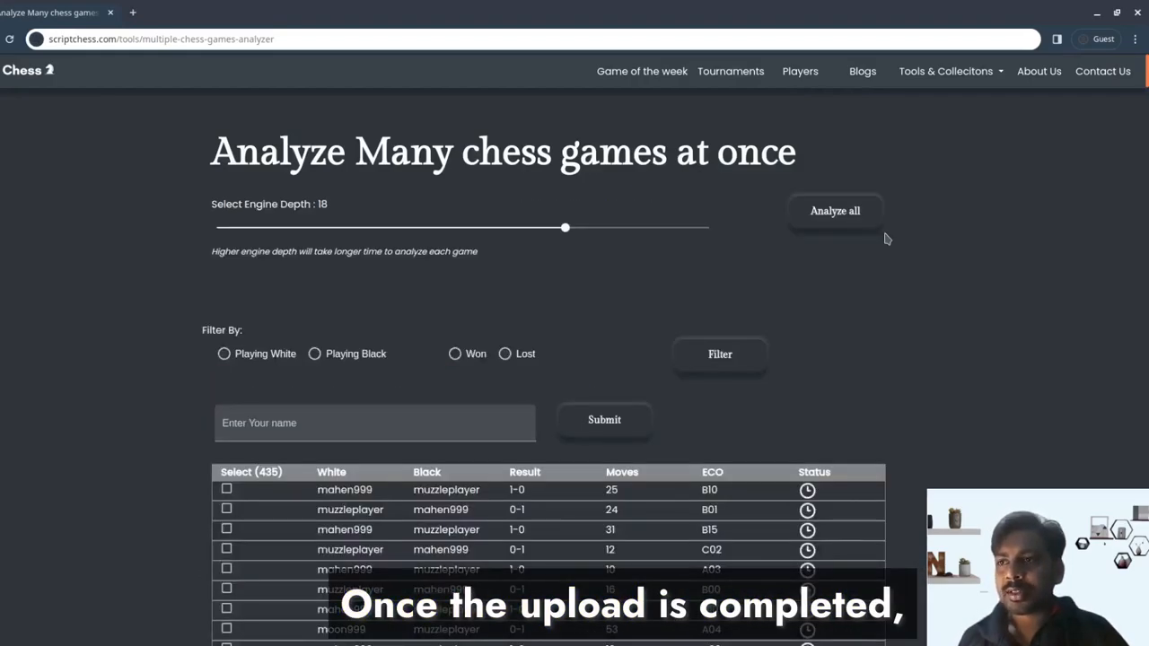
left_click(374, 423)
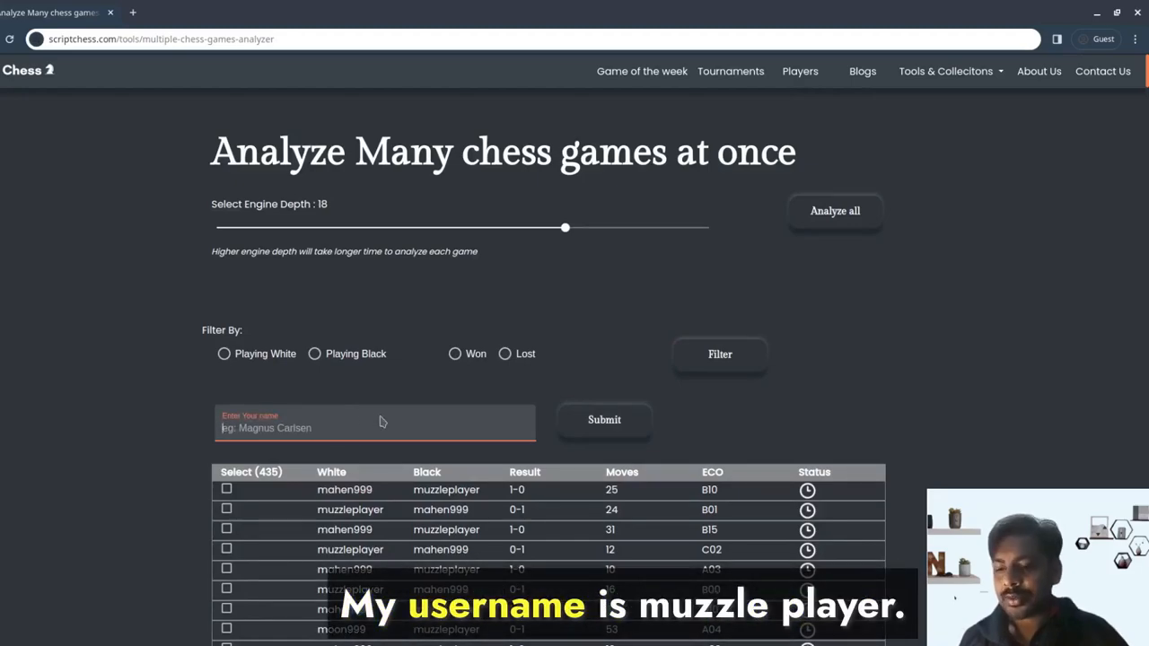
type("muzzleplayer")
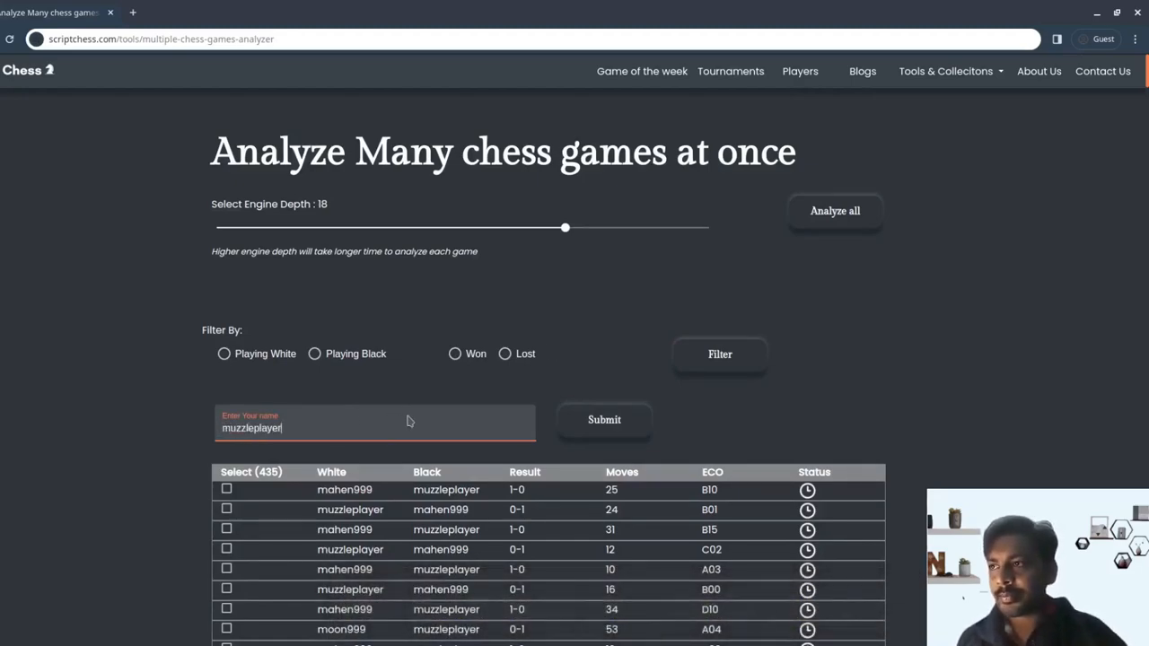
left_click(603, 419)
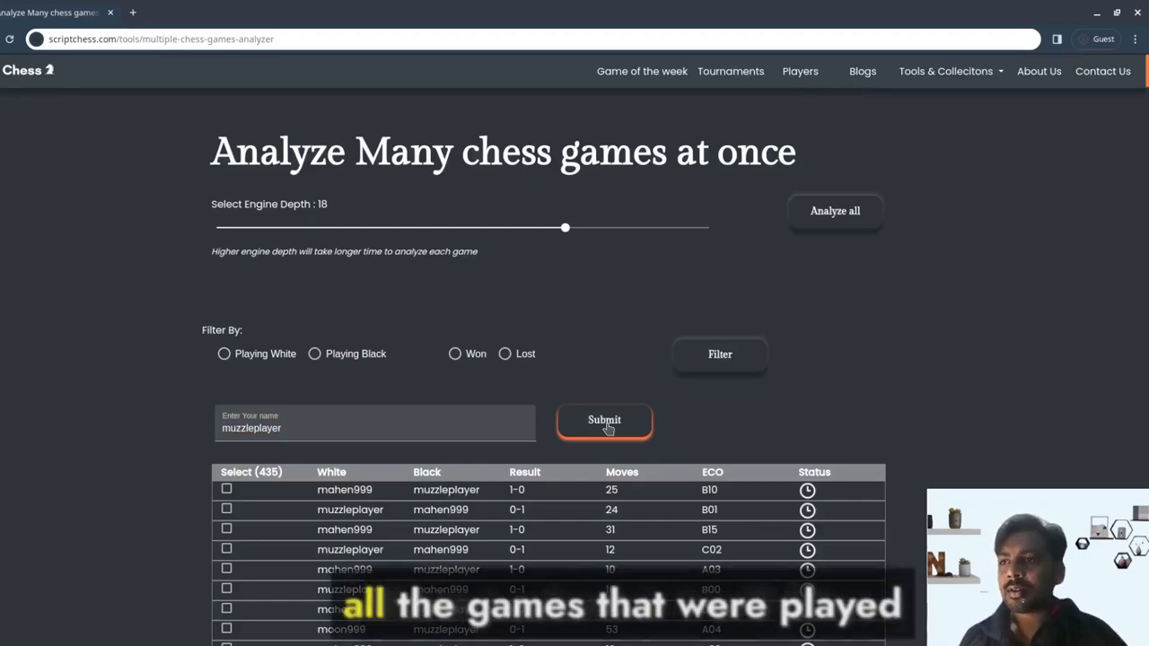
left_click(604, 421)
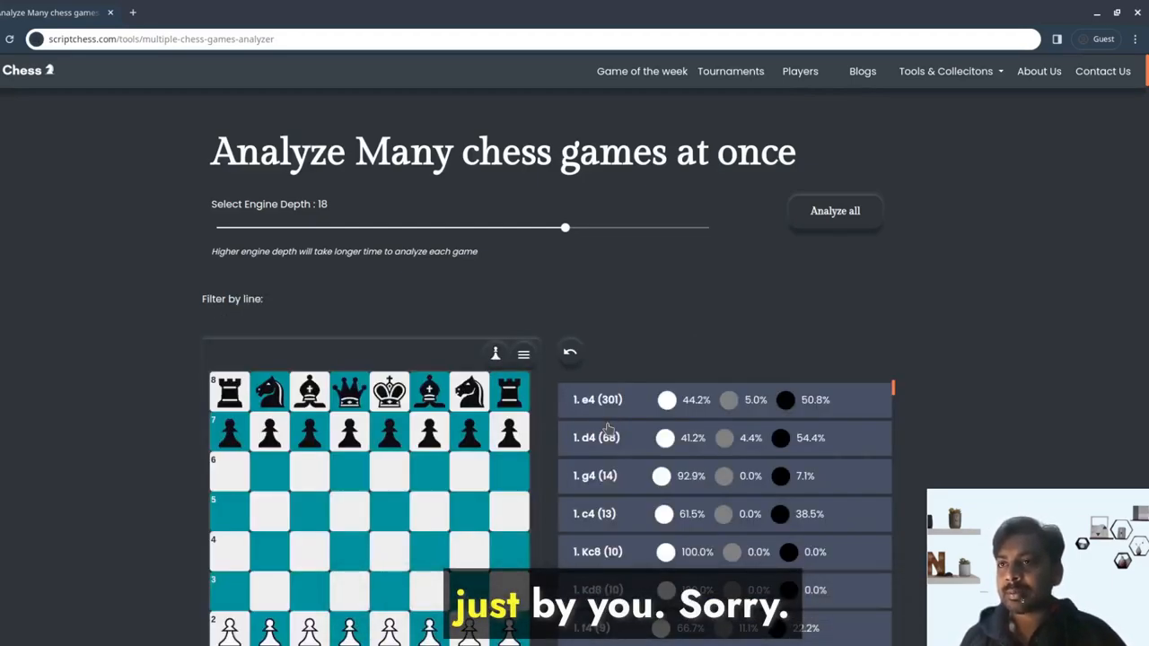
Step: Filter the 1.e4 c6 games to losses playing Black, leaving 64 games
scroll("down", 3)
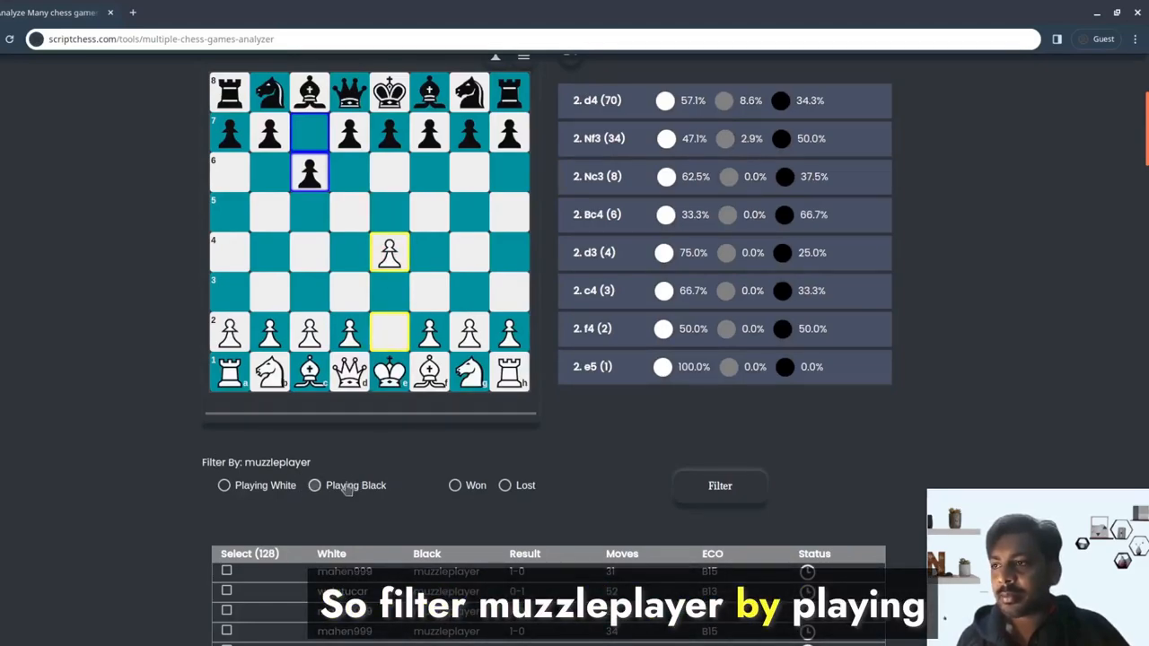
left_click(315, 485)
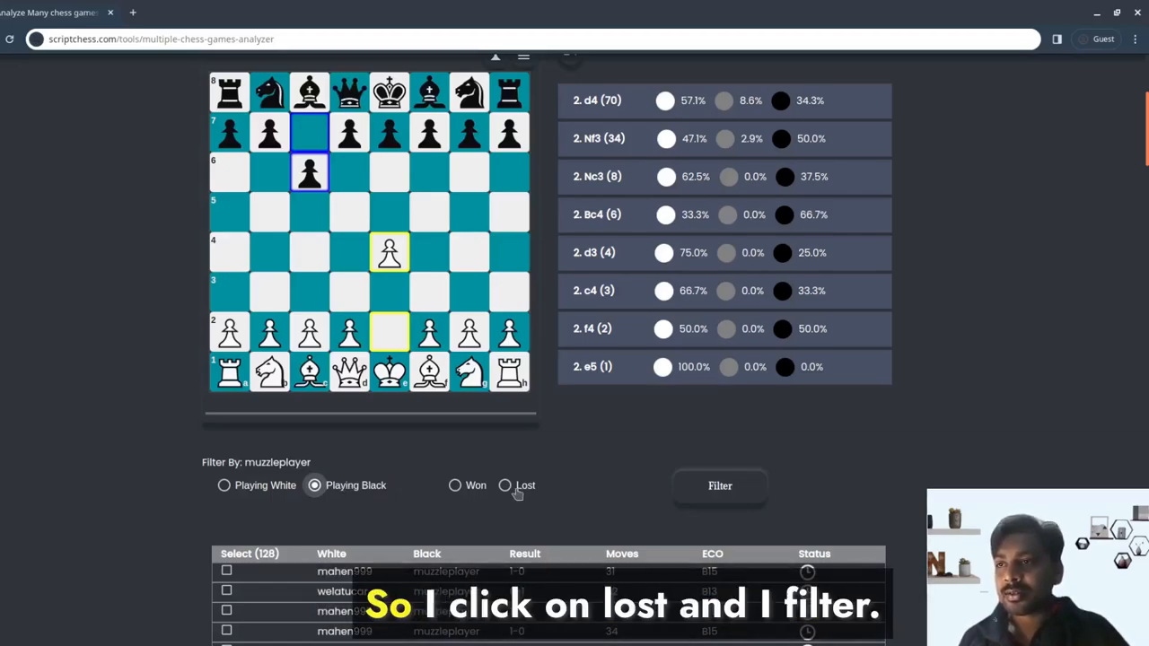
left_click(505, 485)
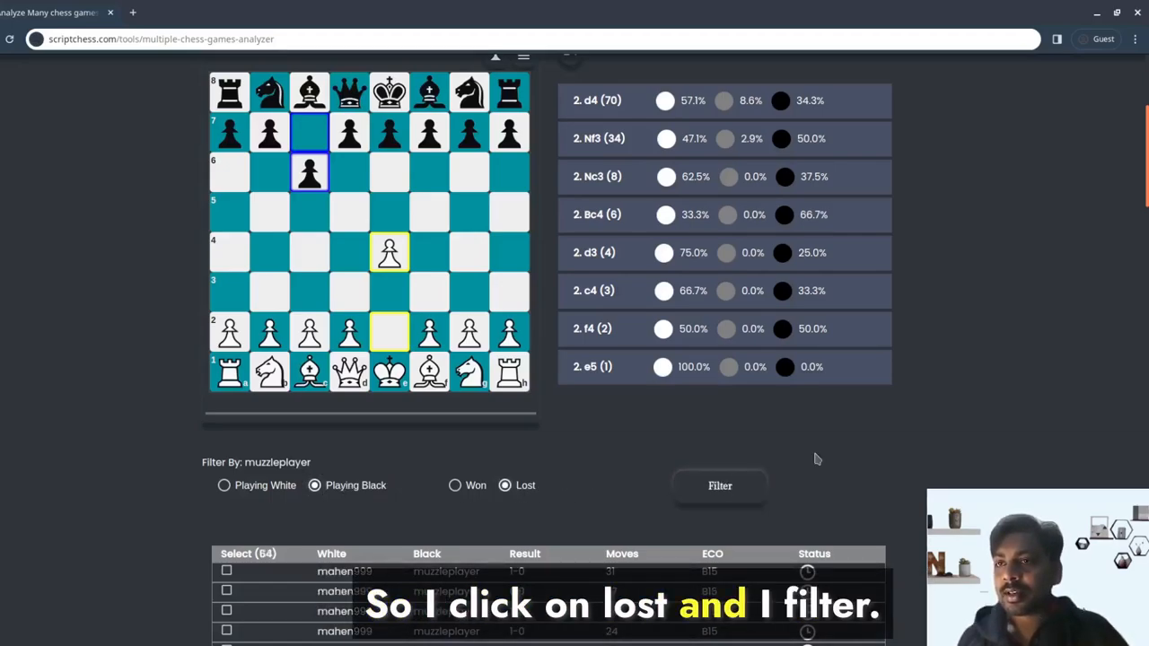
scroll("down", 3)
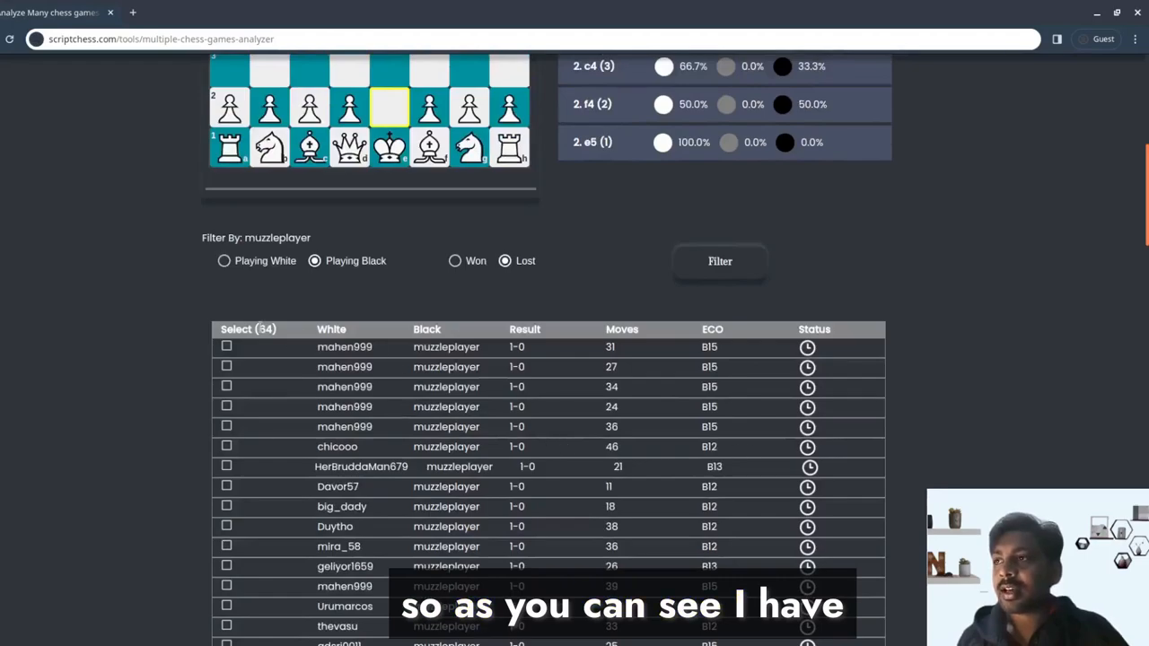
left_click(226, 347)
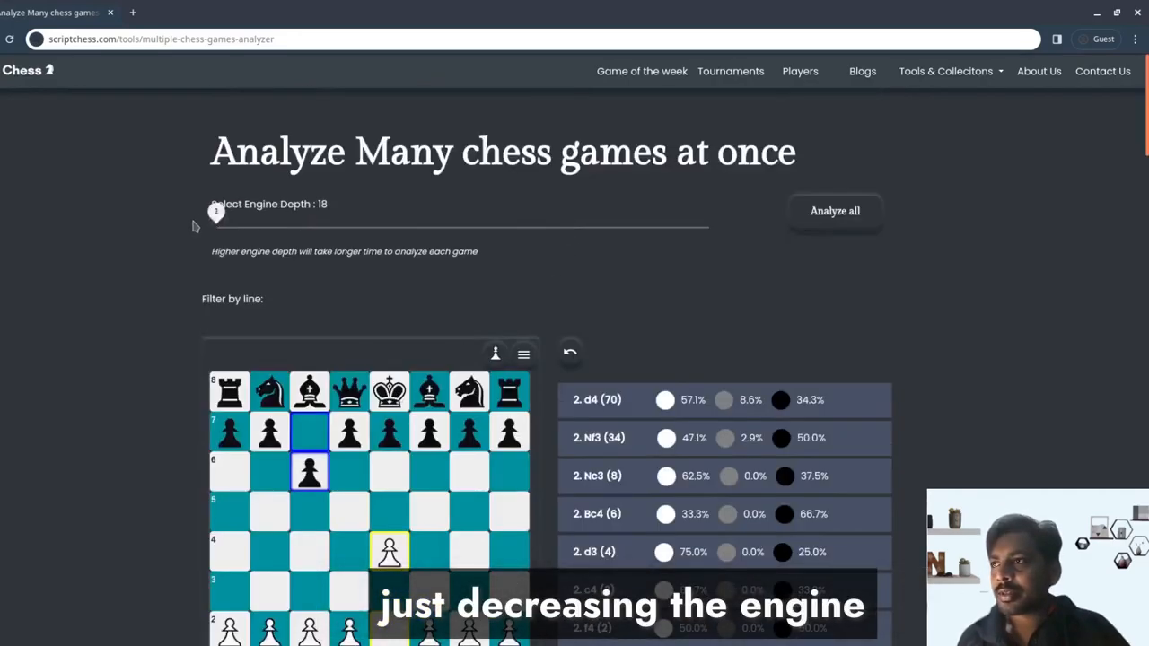
Step: Lower the Engine Depth slider to analyze the lost games faster
left_click_drag(215, 212, 215, 213)
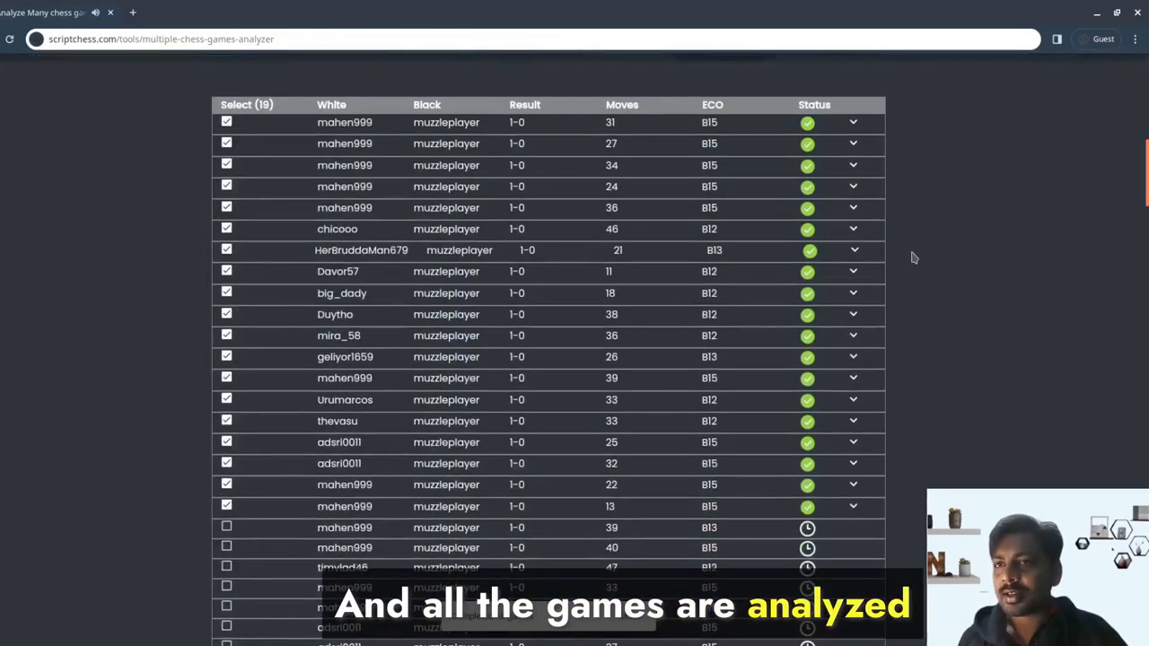
Step: Scroll to the Analysis Summary showing 43 opening and 17 endgame mistakes
scroll("down", 3)
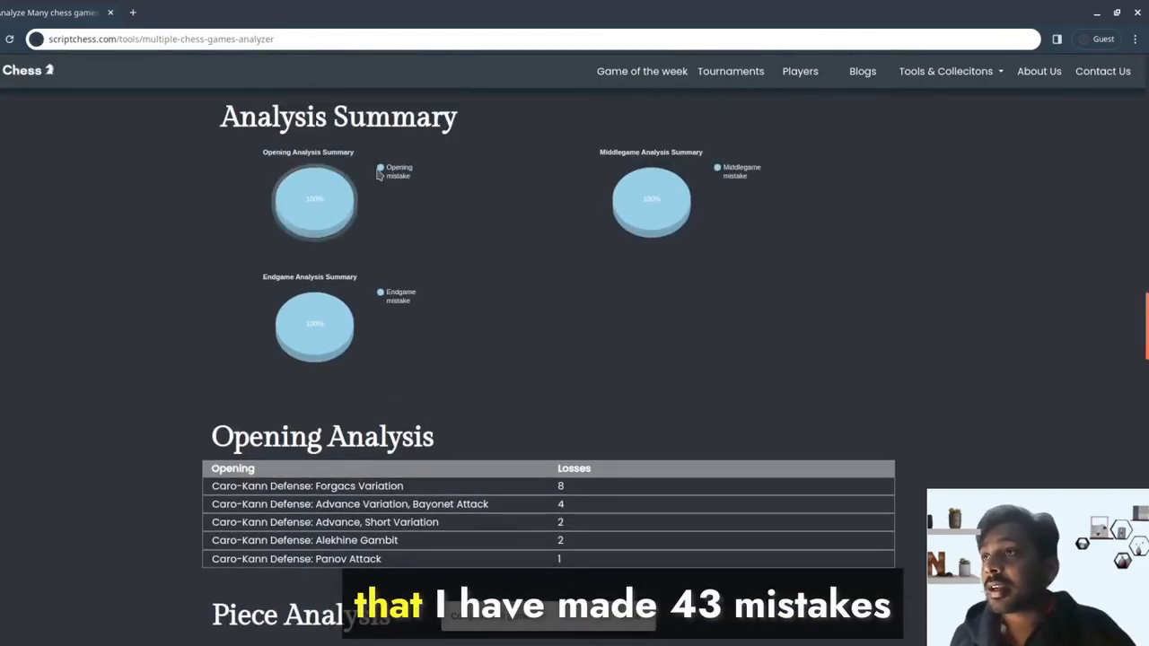
mouse_move(323, 198)
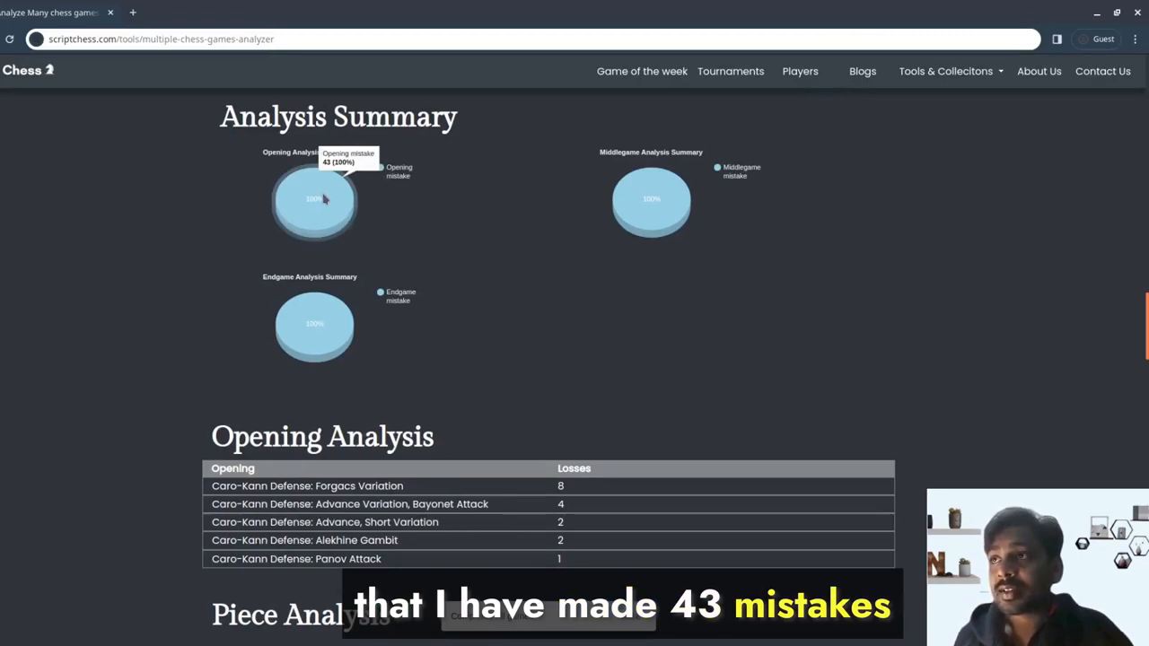
mouse_move(651, 202)
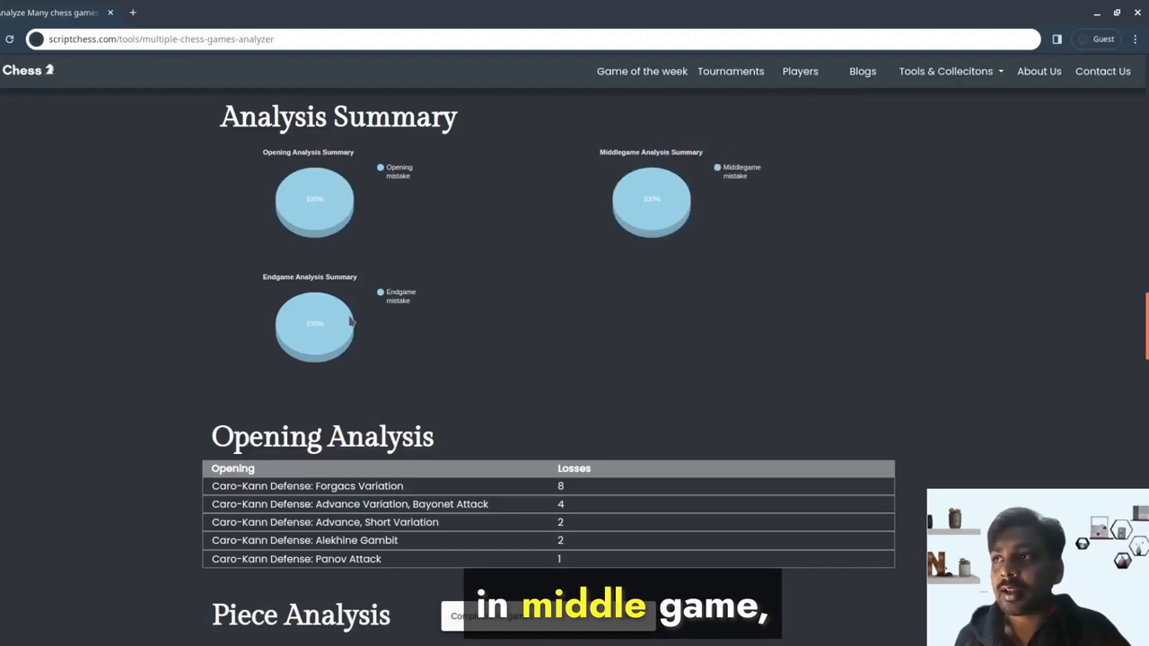
mouse_move(340, 330)
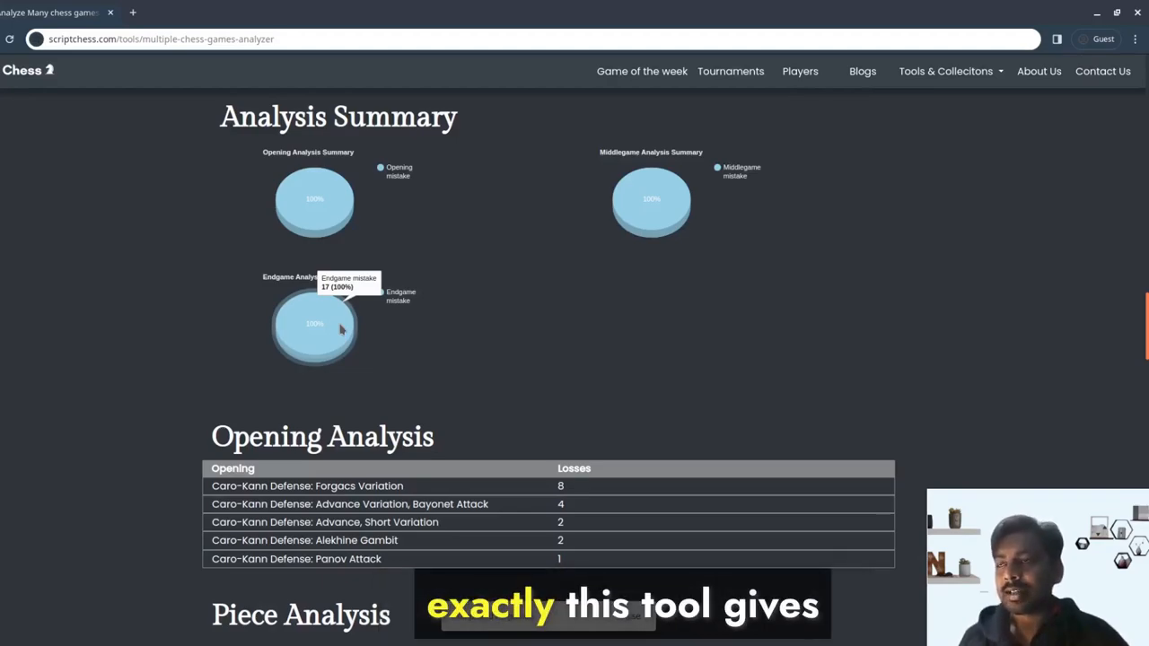
scroll("down", 3)
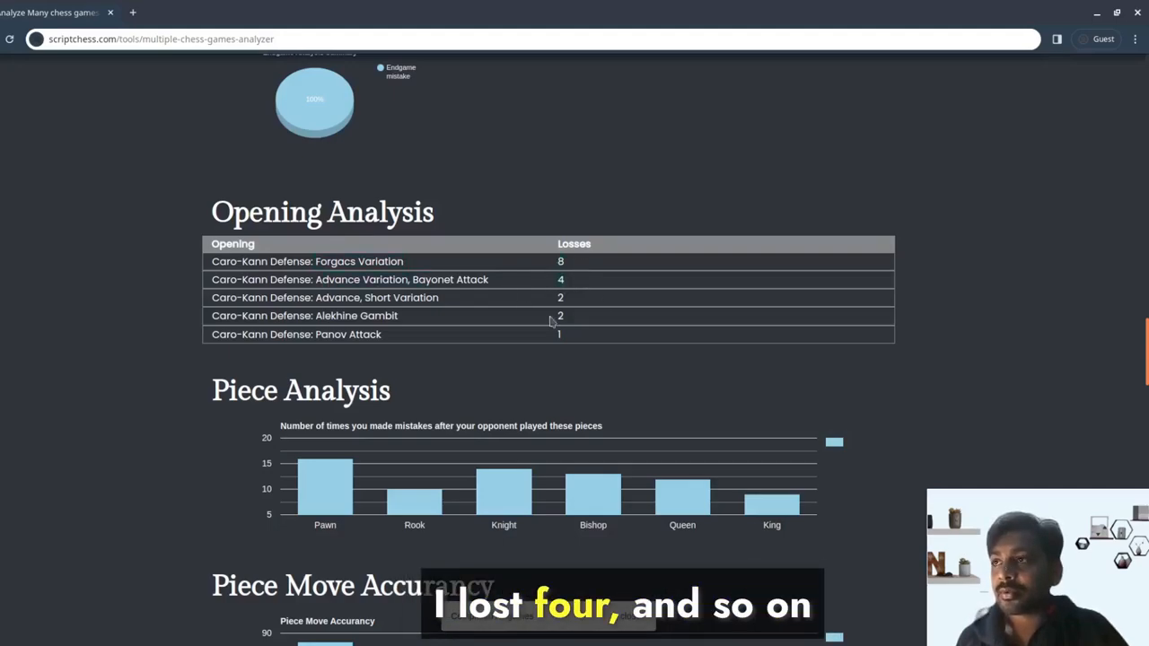
scroll("down", 3)
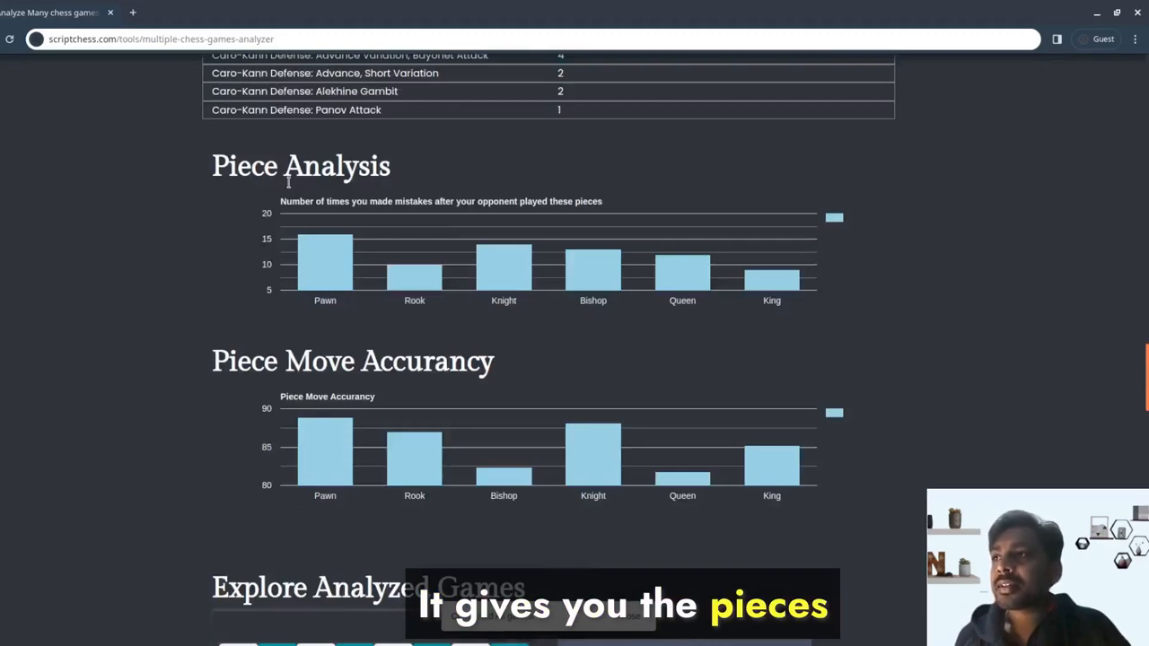
mouse_move(332, 265)
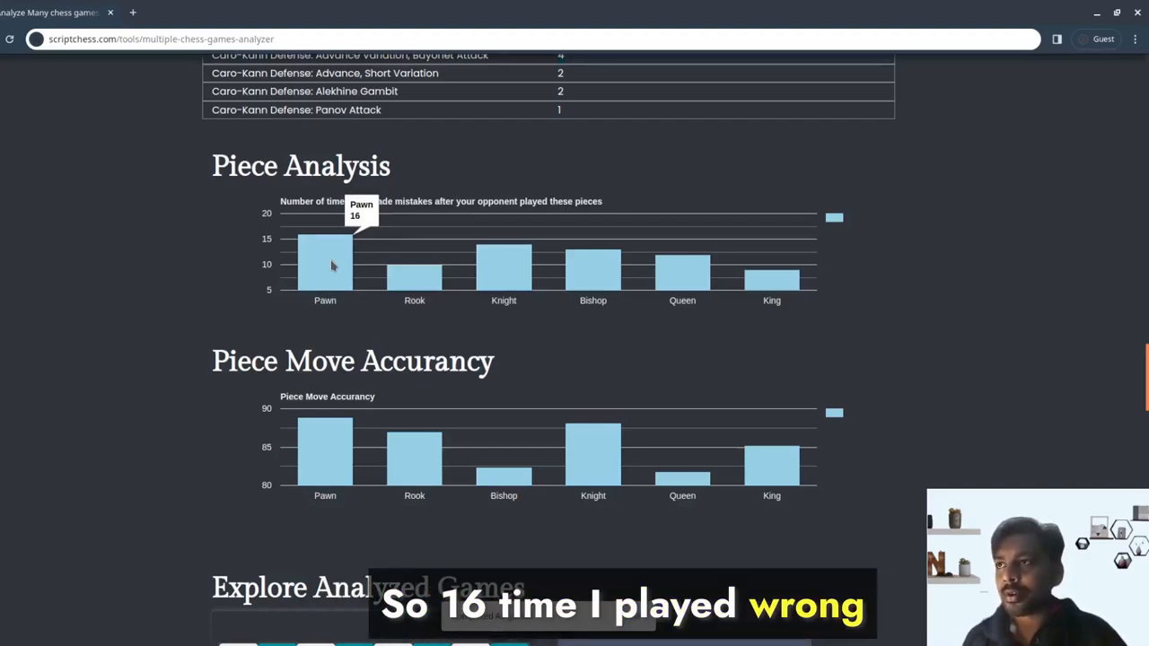
mouse_move(425, 273)
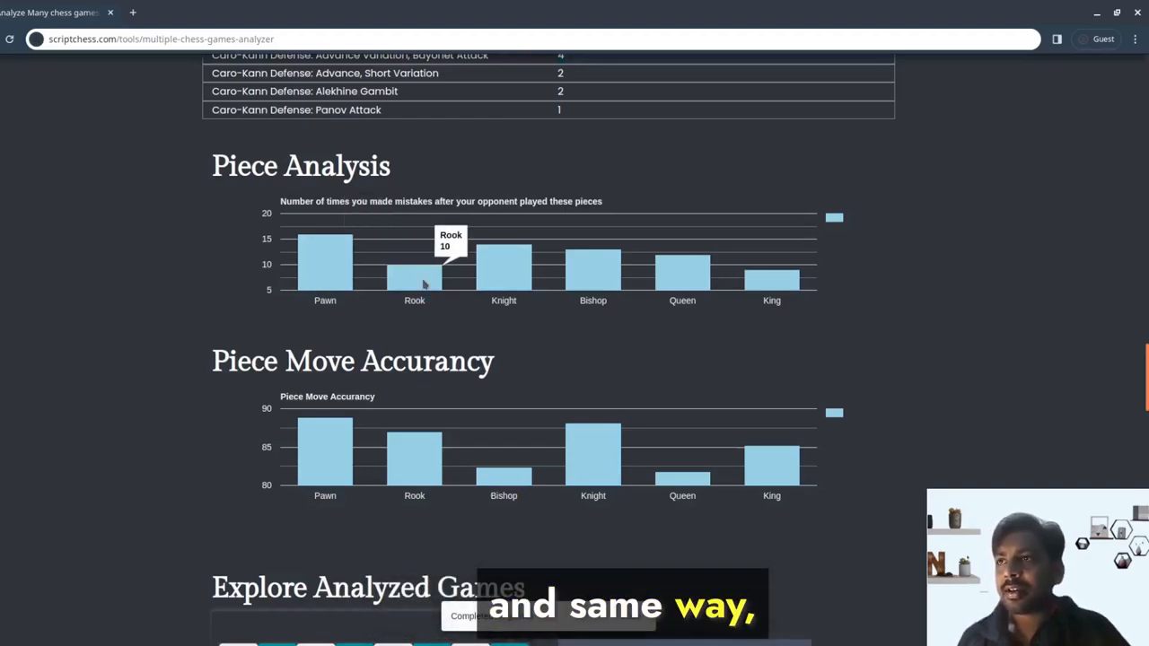
mouse_move(508, 274)
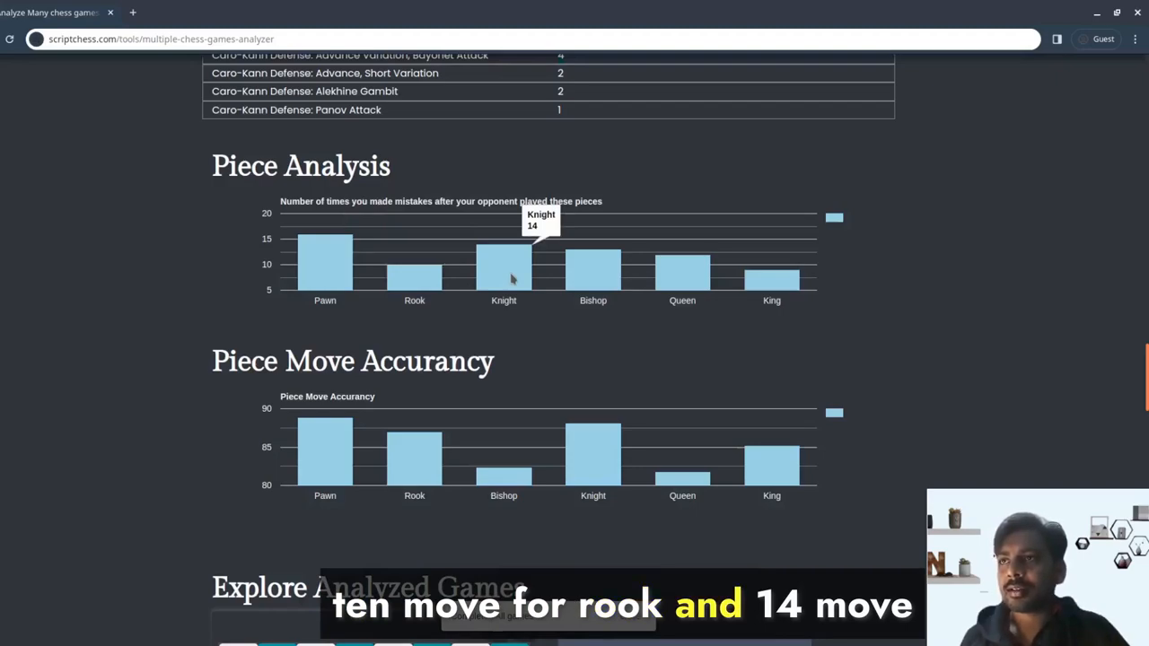
mouse_move(574, 357)
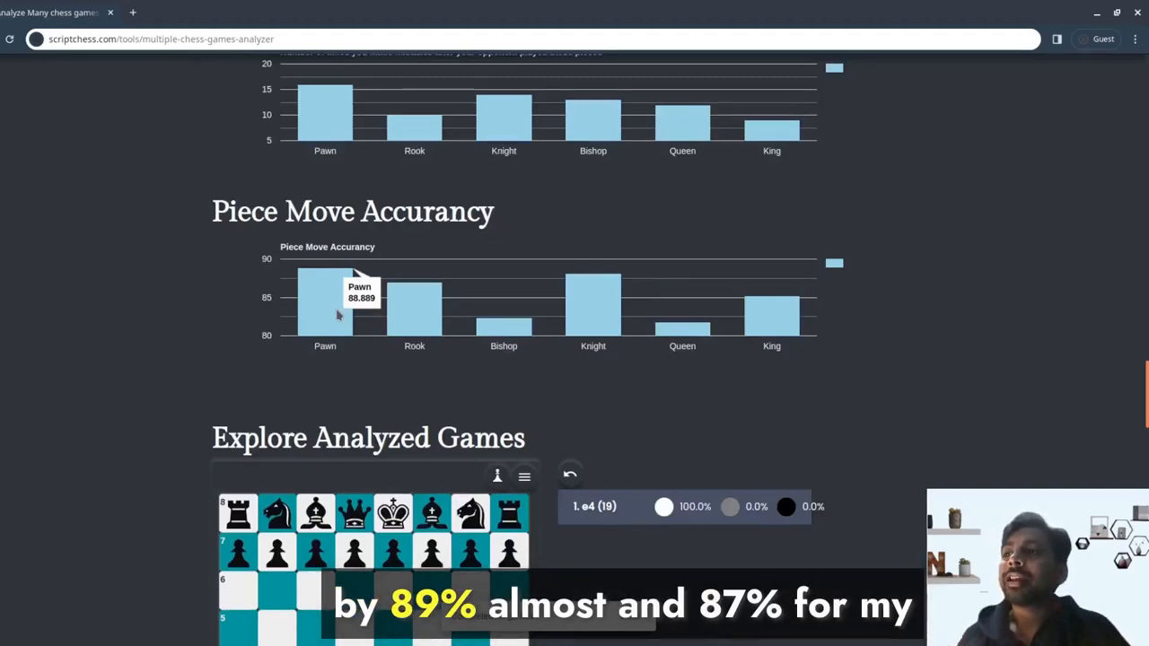
mouse_move(415, 308)
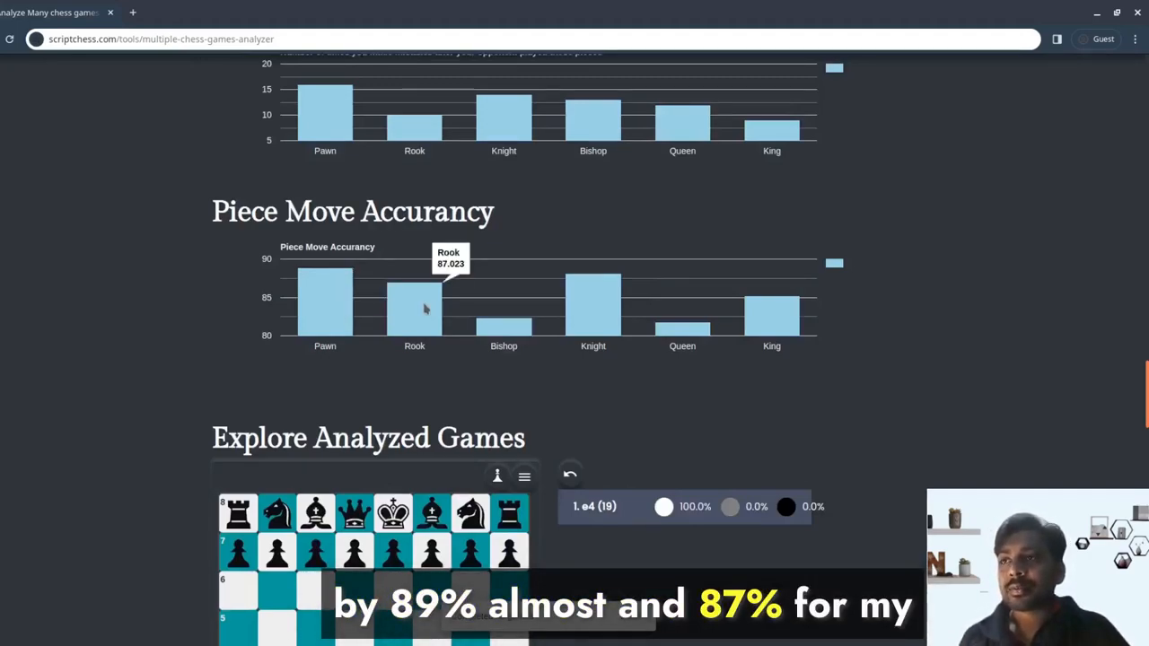
scroll("down", 3)
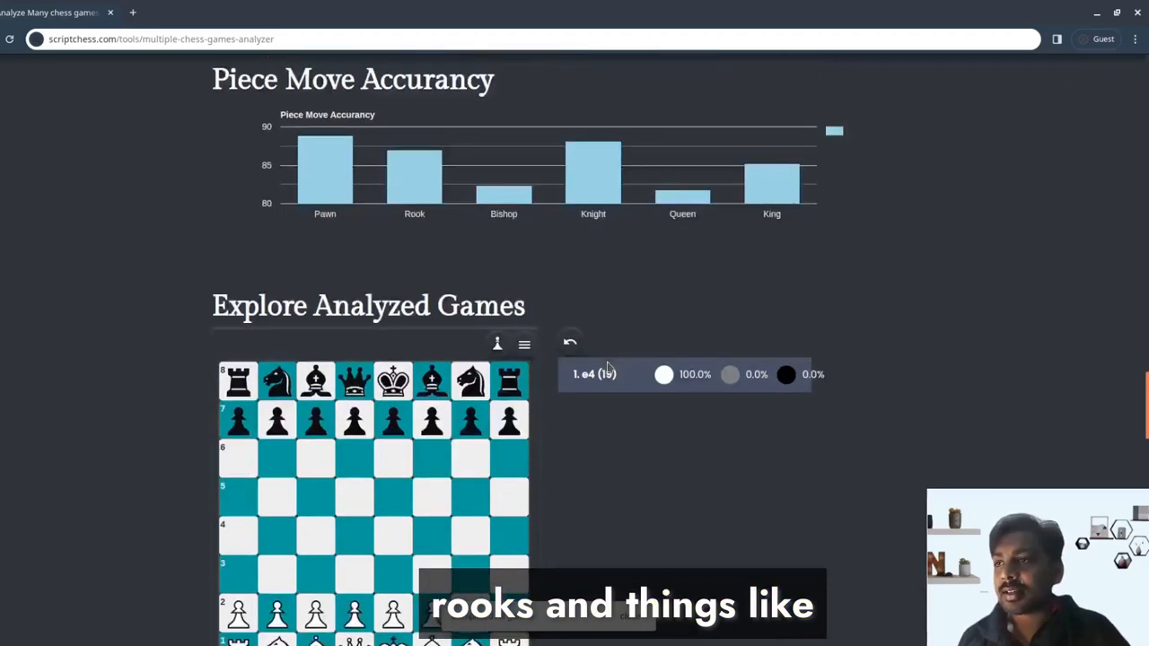
Step: Follow the 3.e5 advance line in the game explorer to 4.Bd3 Bxd3
scroll("down", 3)
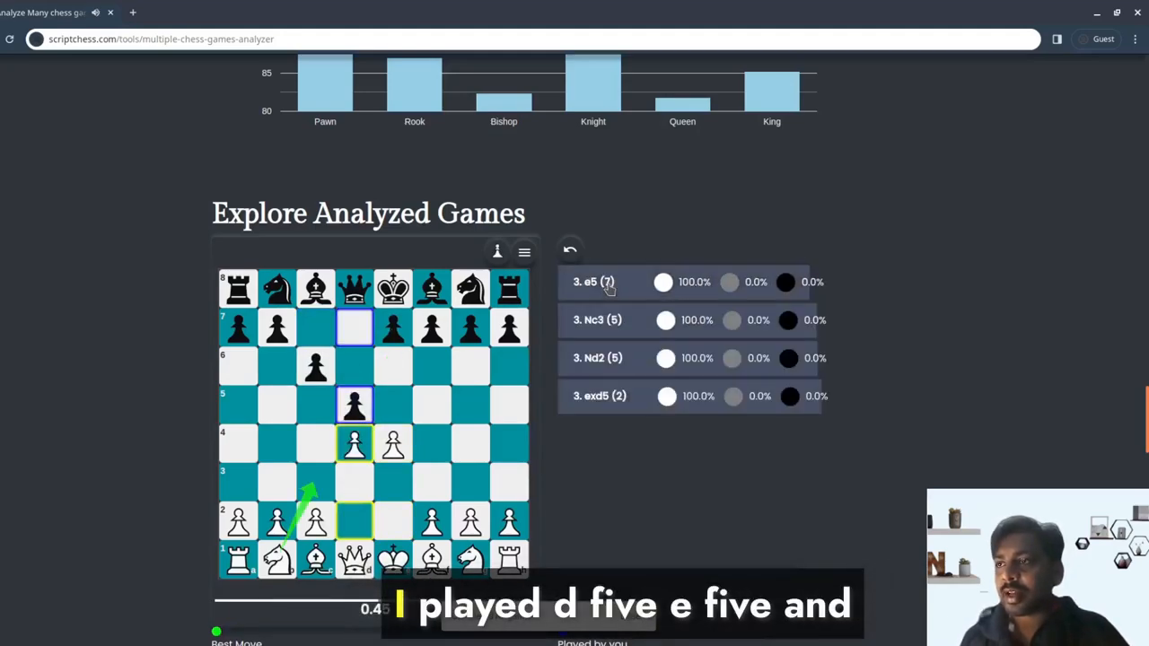
left_click(593, 282)
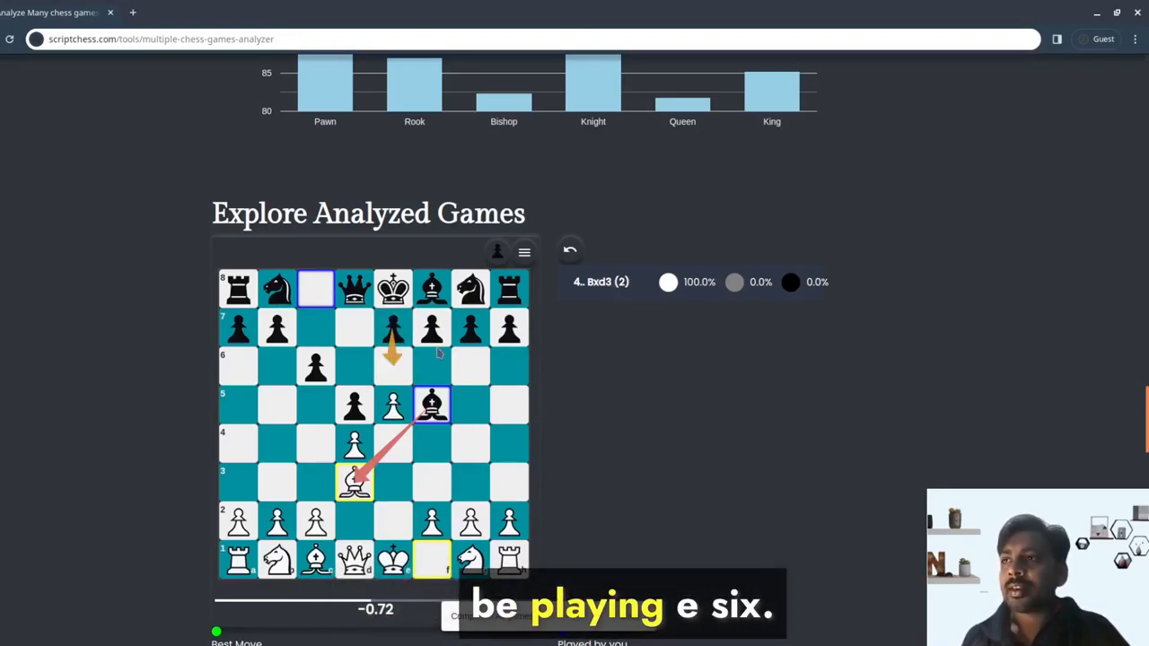
mouse_move(597, 350)
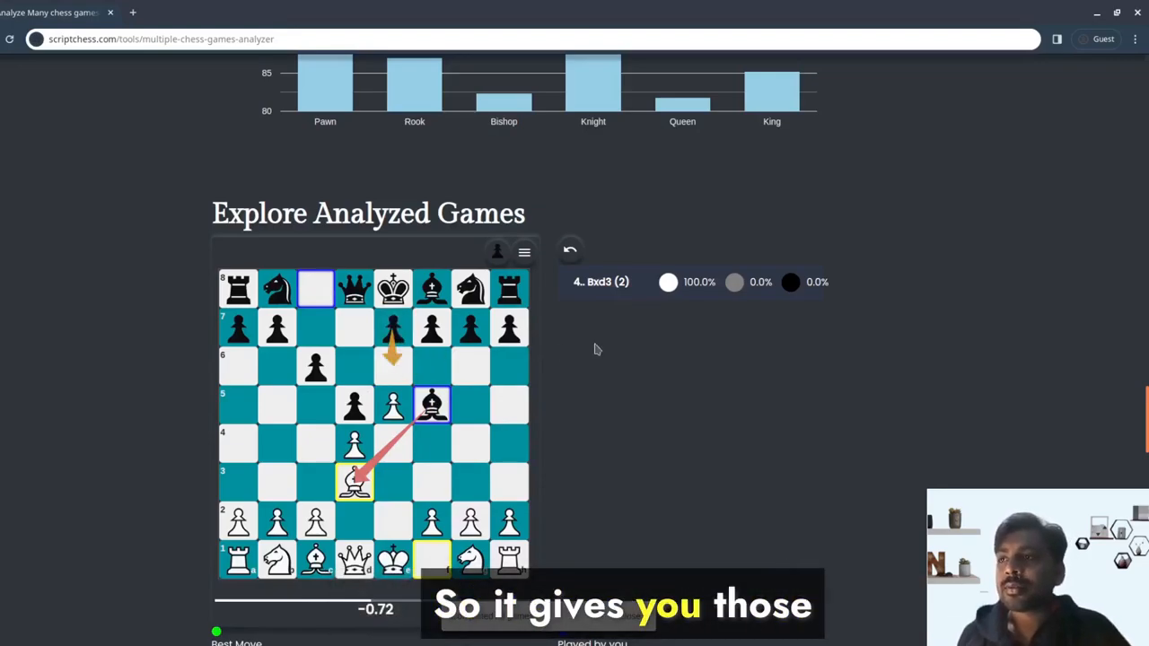
scroll("down", 3)
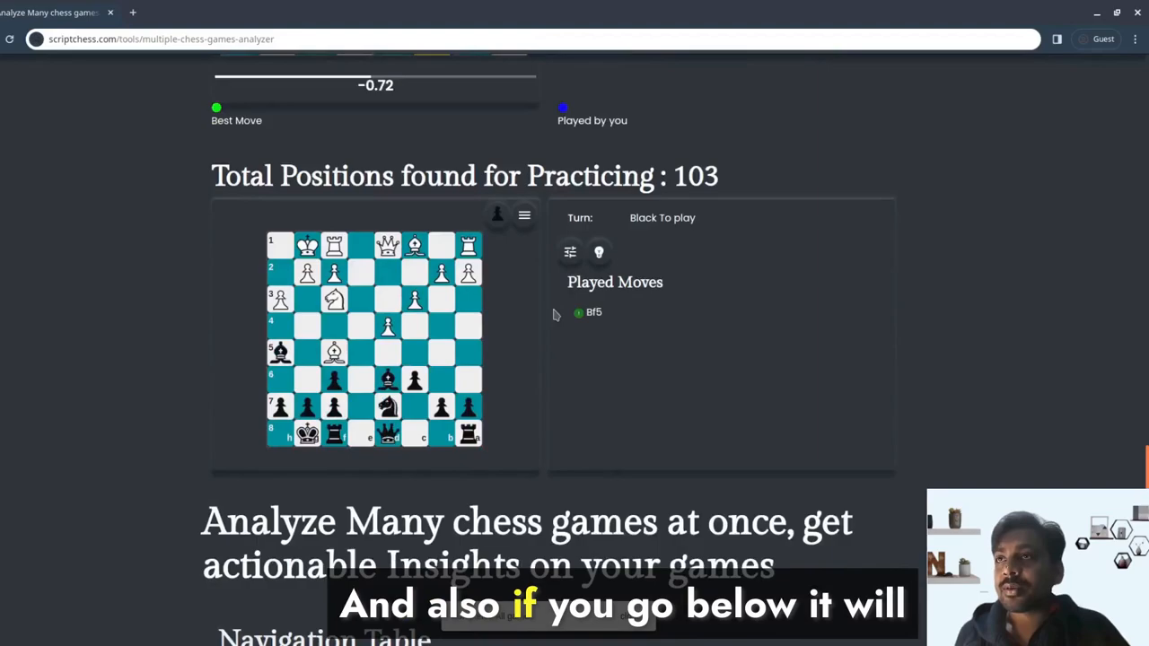
mouse_move(535, 299)
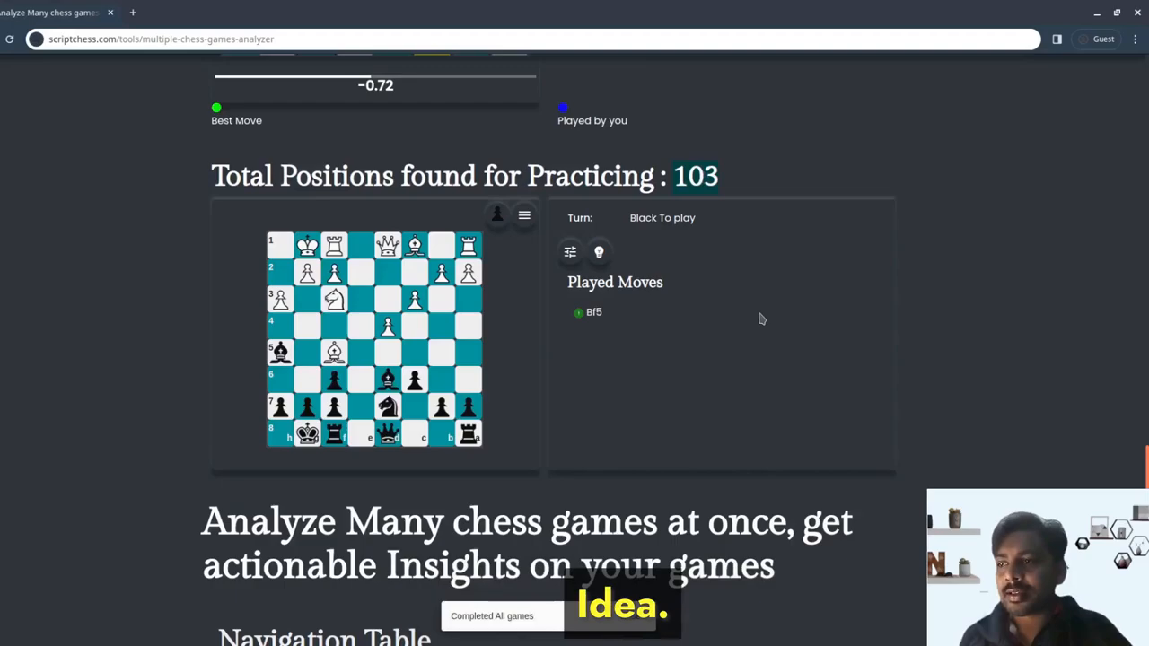
scroll("up", 3)
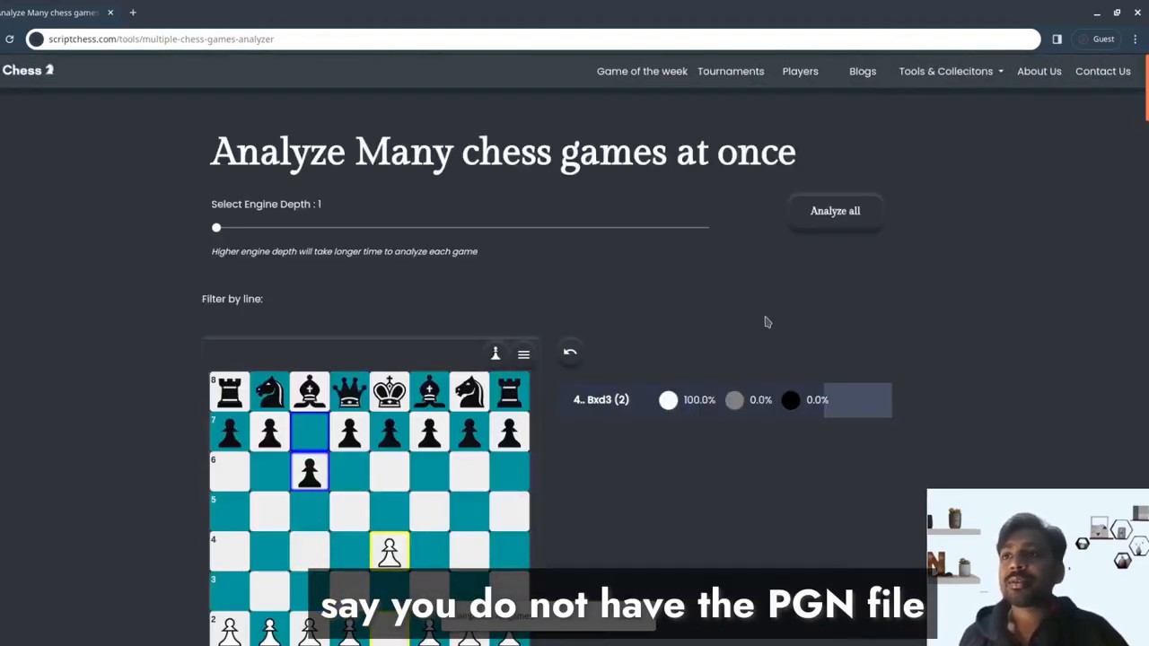
mouse_move(524, 222)
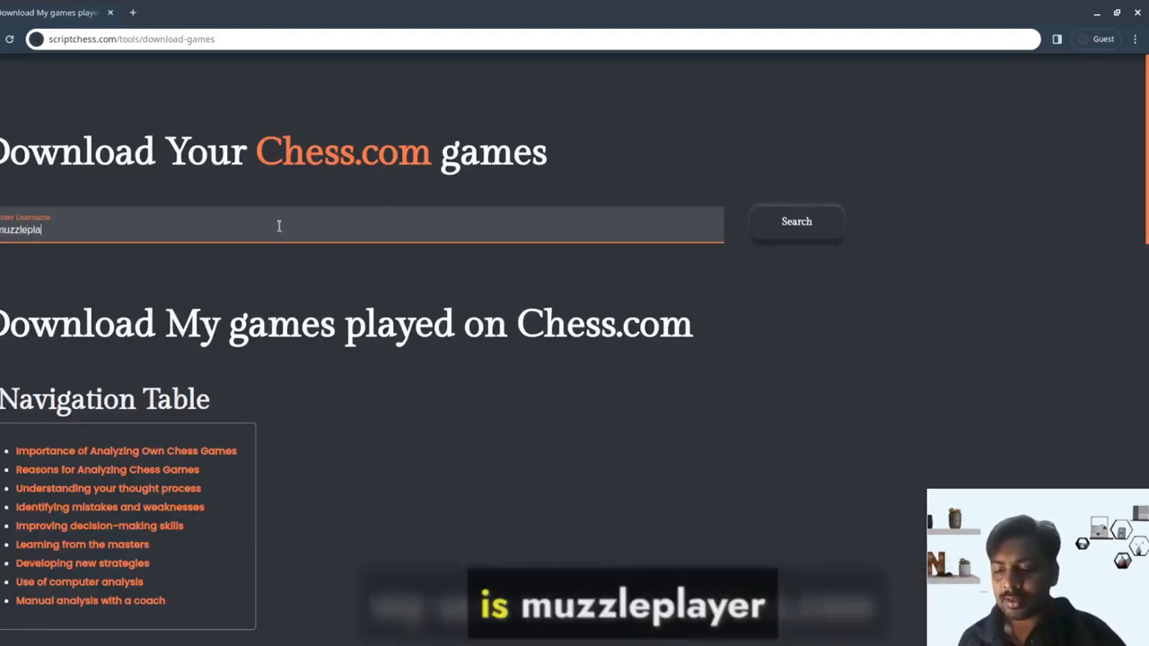
Step: Search the username to list its Chess.com monthly archive from Jan-2024
left_click(796, 222)
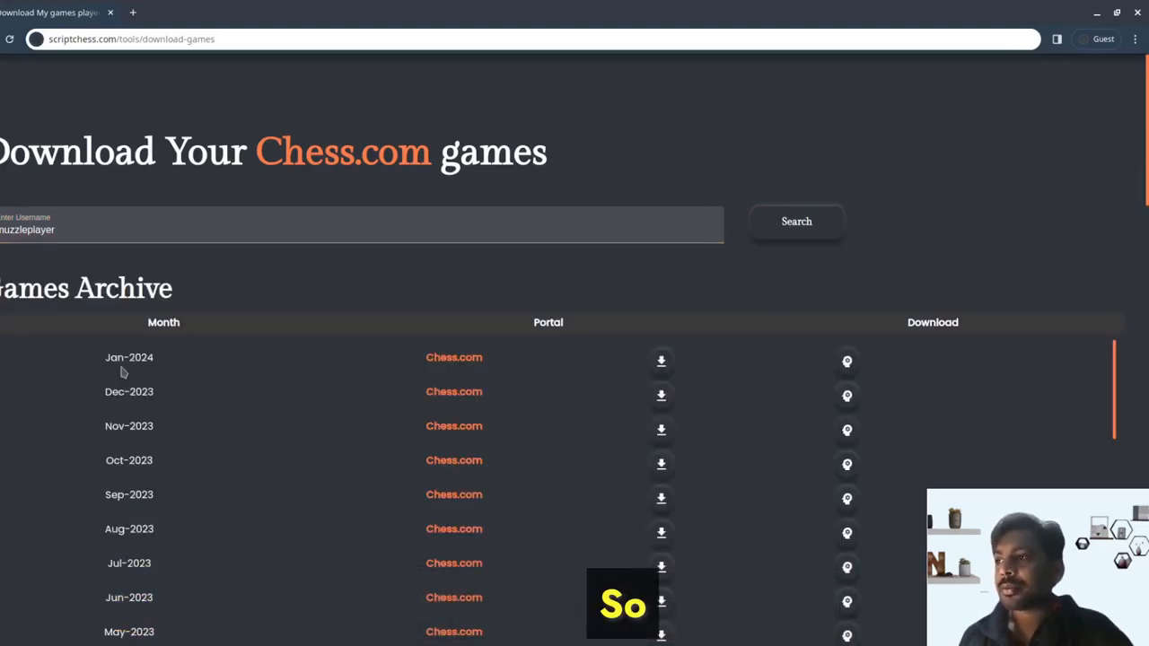
mouse_move(312, 373)
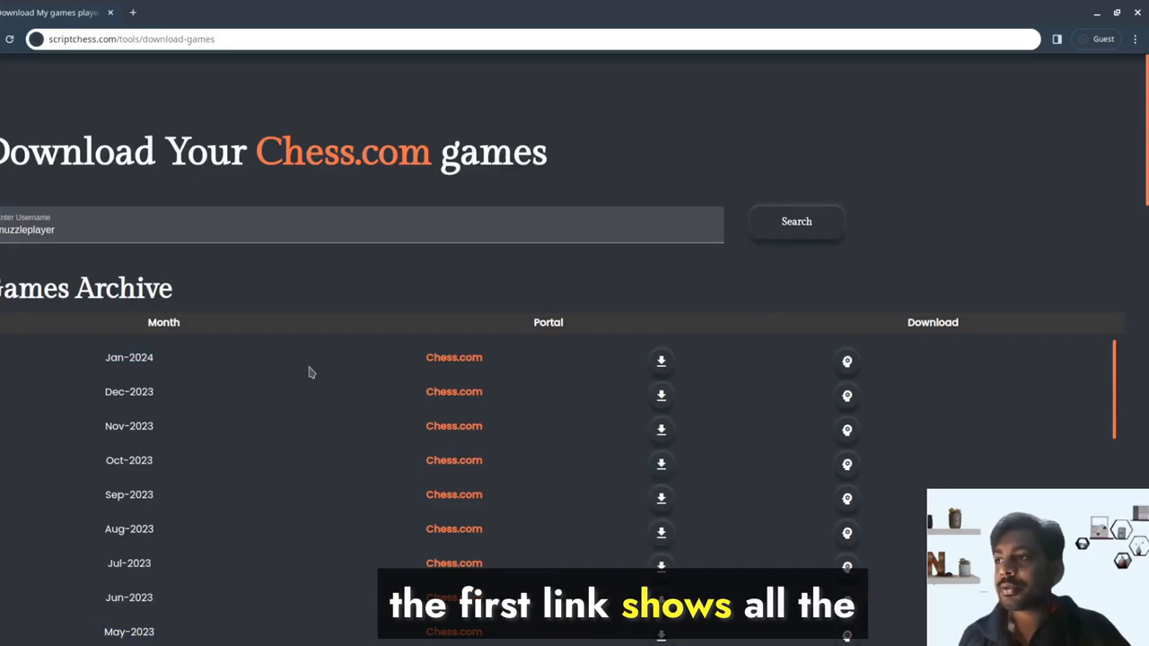
mouse_move(197, 373)
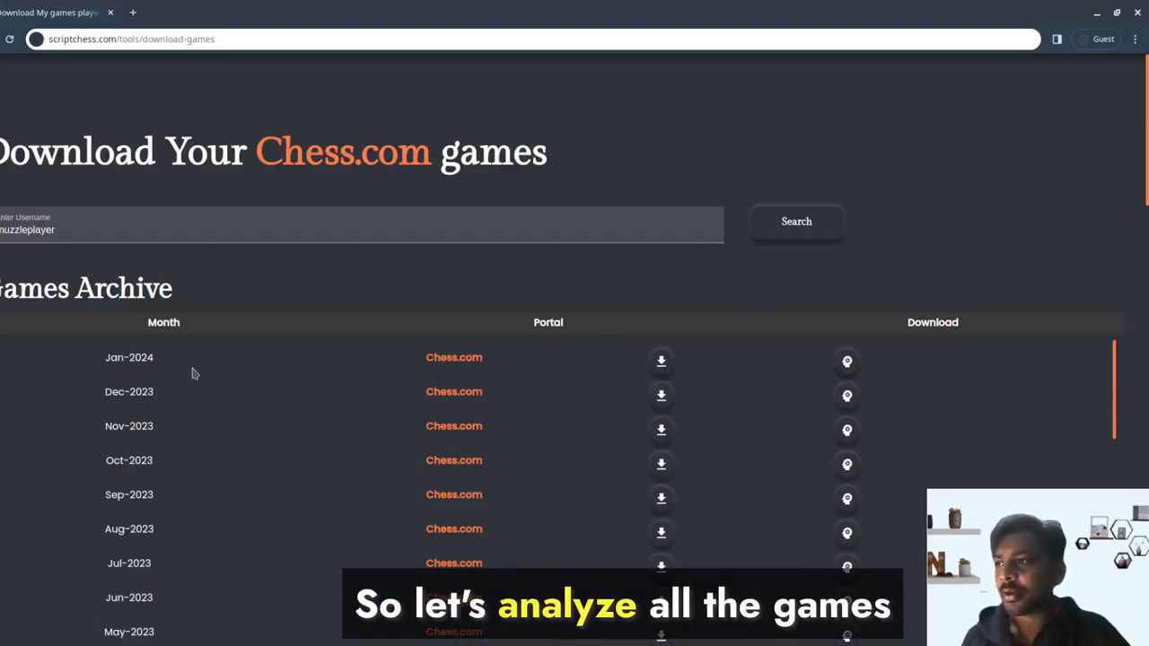
mouse_move(686, 364)
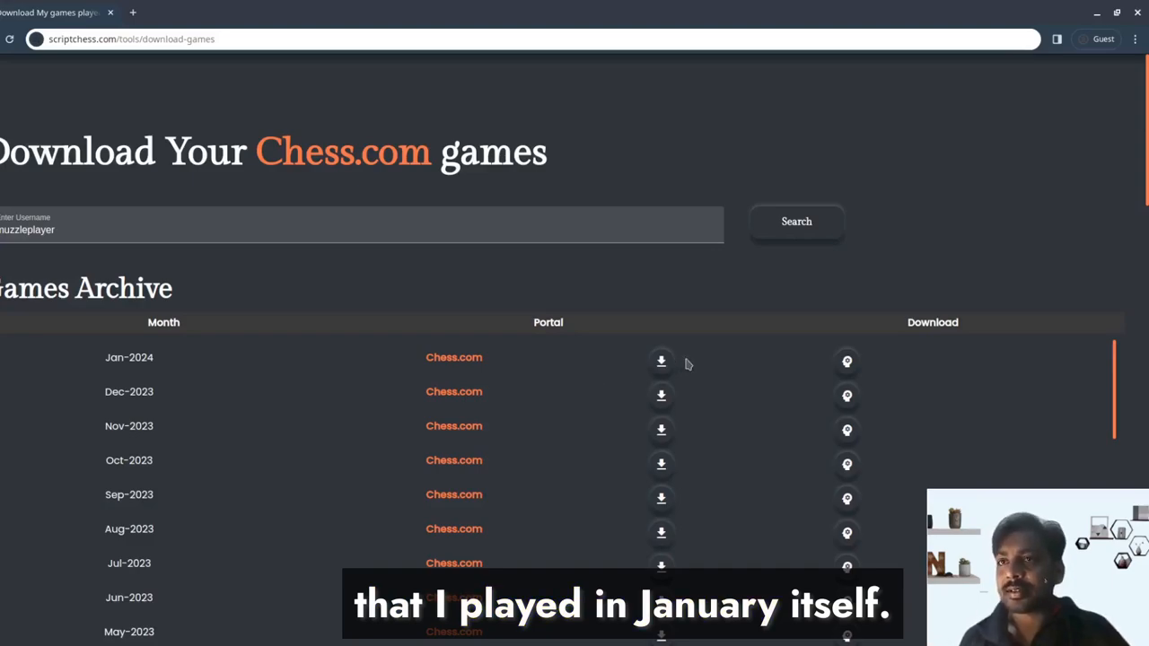
mouse_move(848, 362)
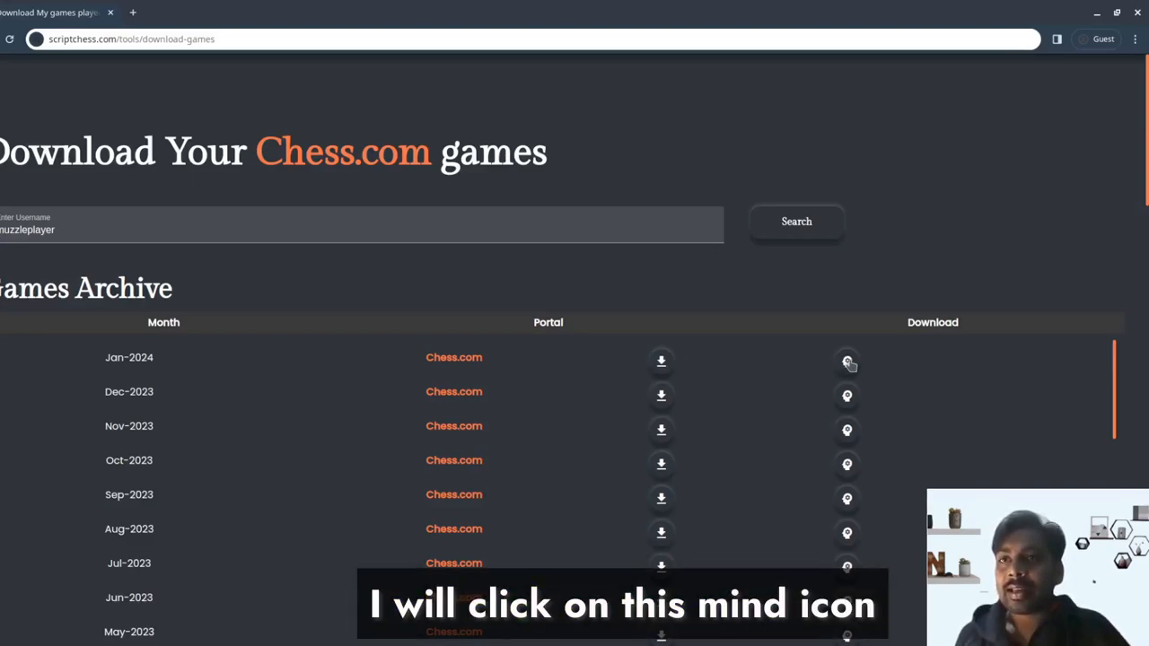
Step: Load the Jan-2024 Chess.com games into the analyzer, showing 1.e4 (44) and 1.d4 (8)
left_click(846, 360)
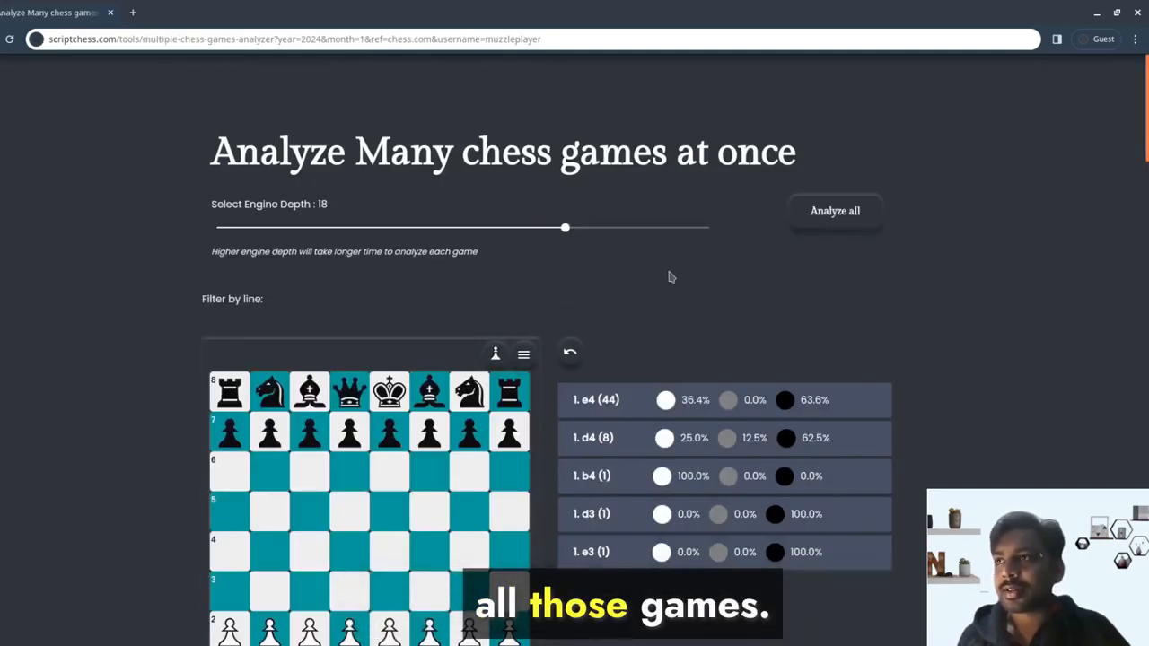
scroll("down", 3)
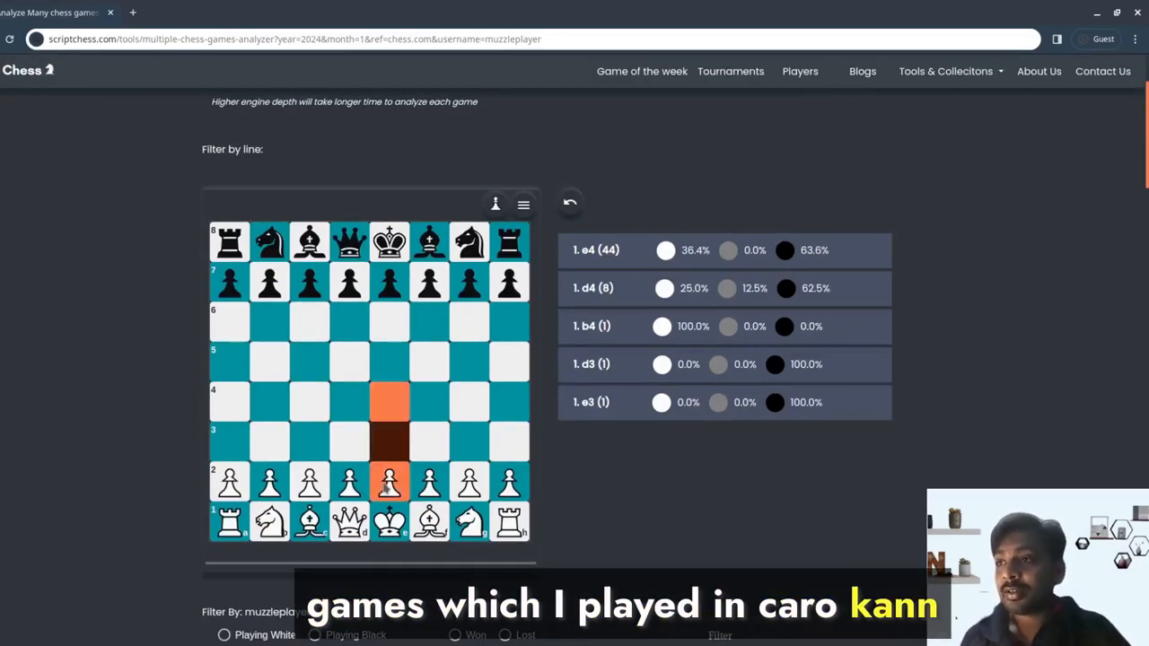
Step: Select all nine lost Caro-Kann games and analyze them, yielding 70 practice positions
scroll("down", 3)
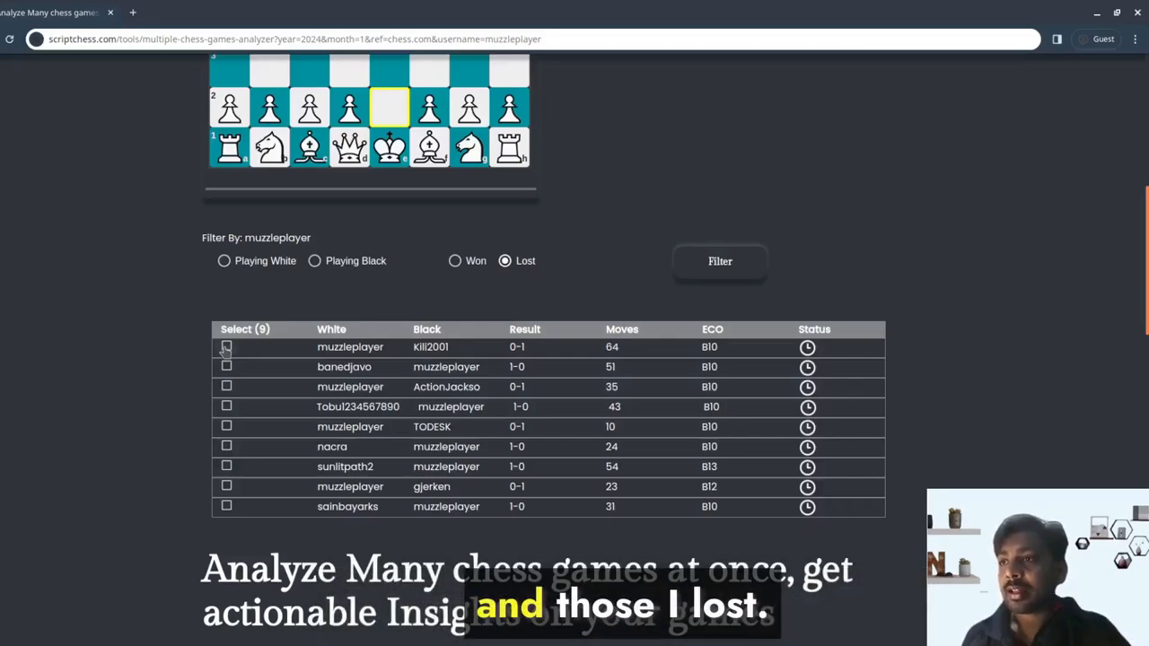
left_click(226, 347)
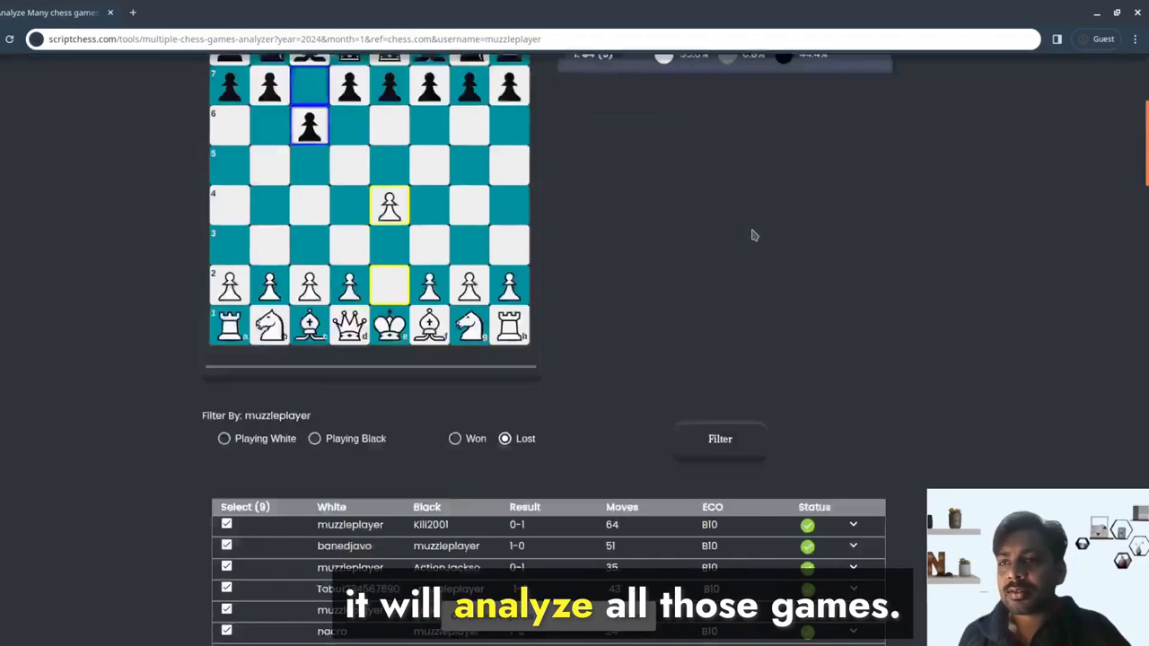
scroll("down", 3)
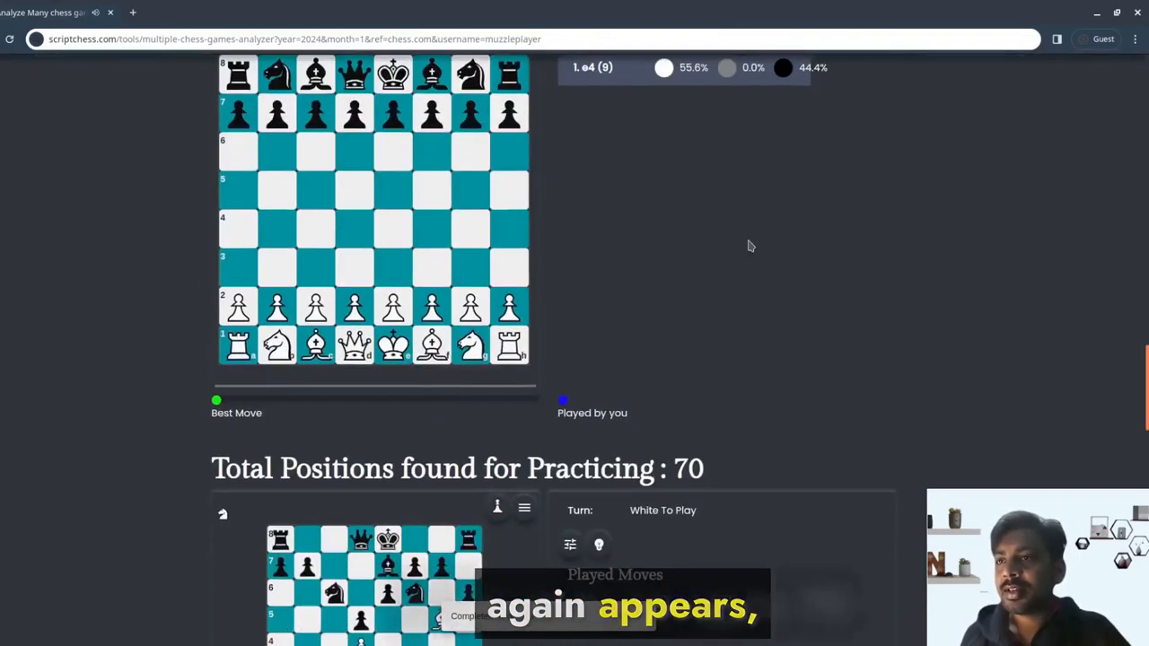
scroll("down", 3)
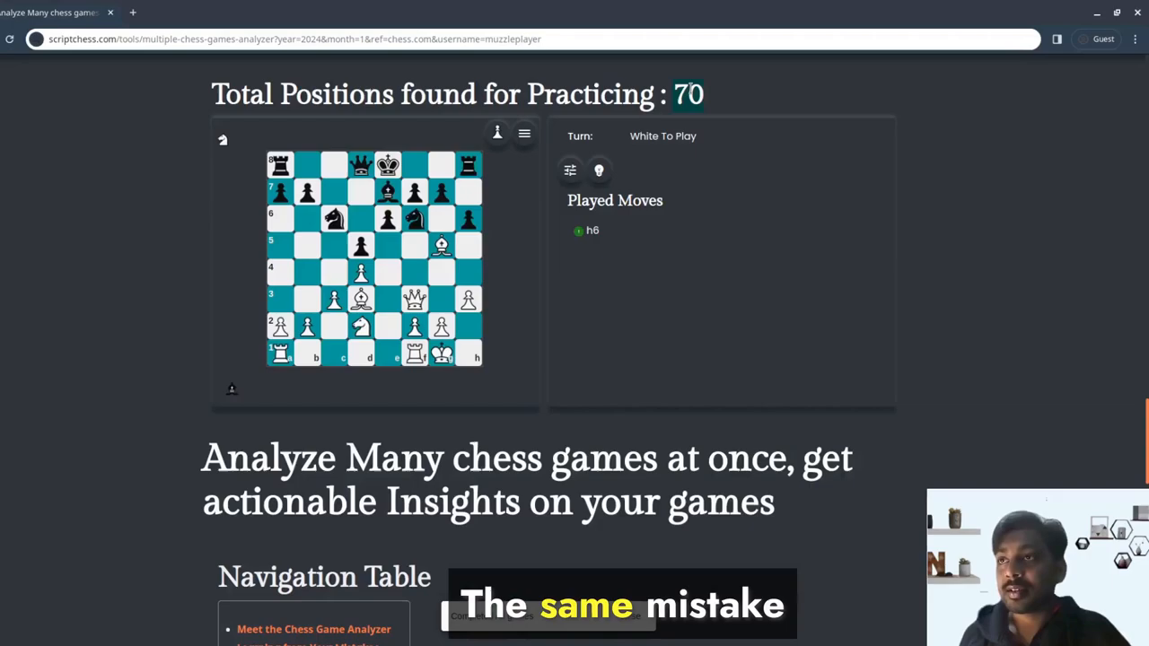
mouse_move(729, 252)
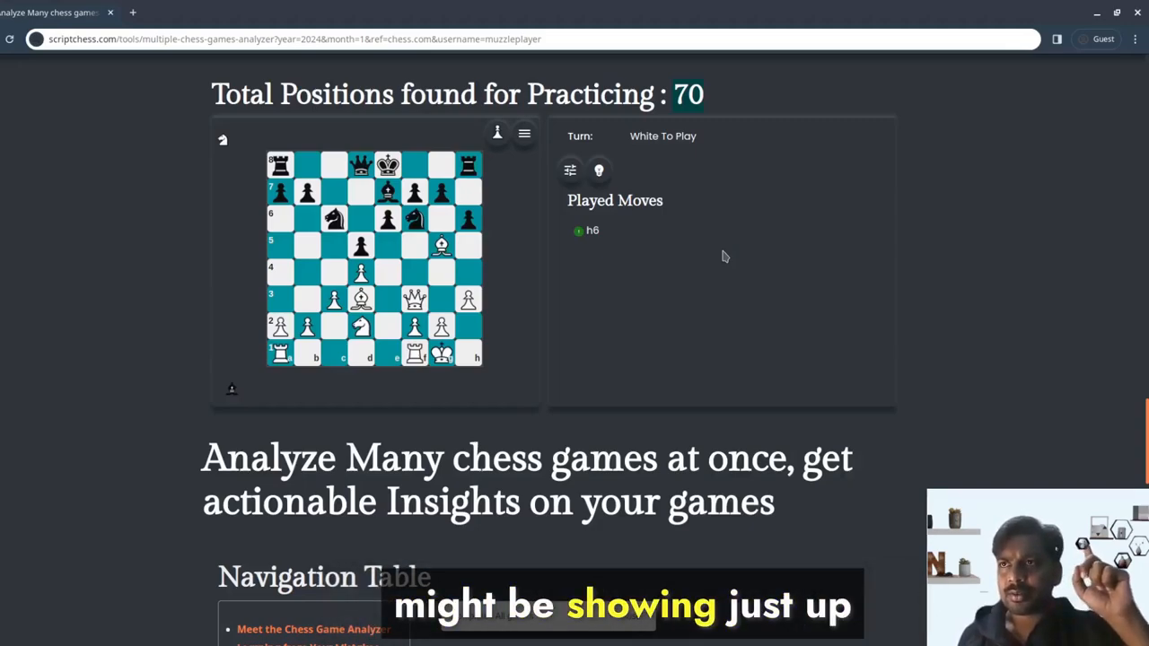
mouse_move(757, 272)
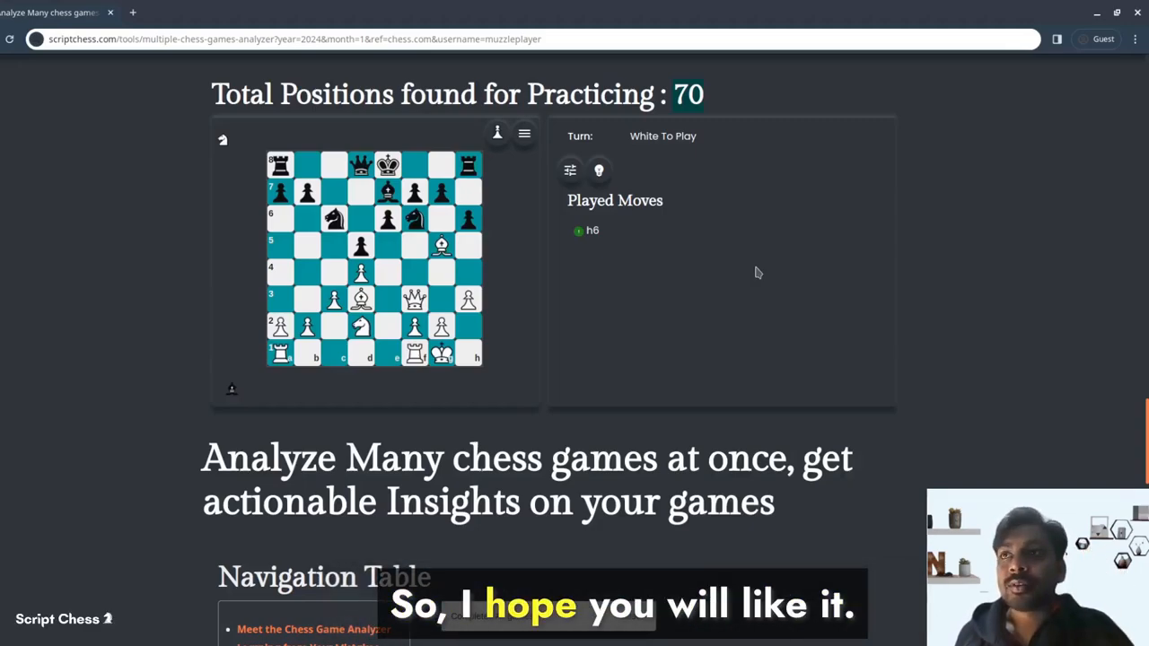